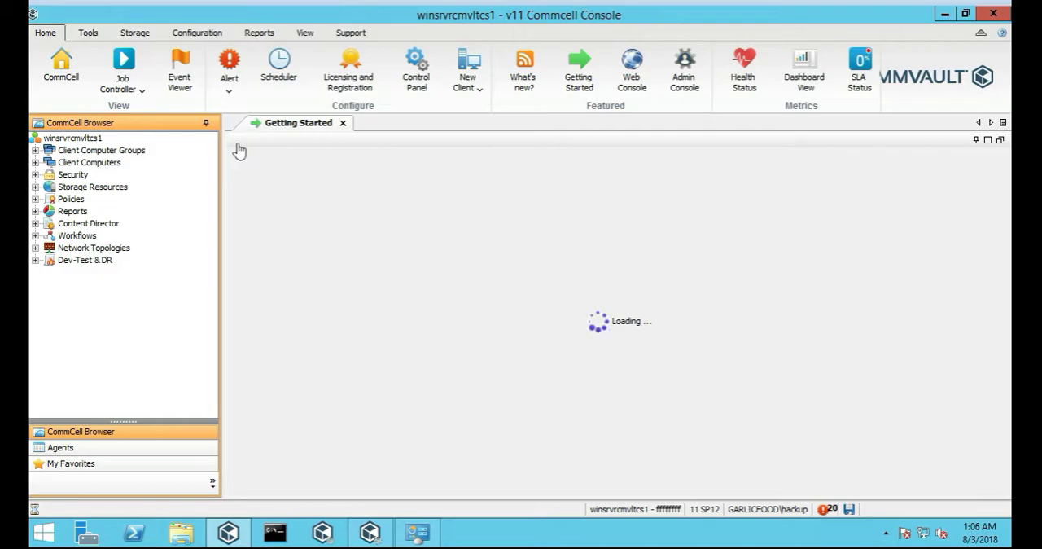
{"action": "mouse_move", "coordinate": [245, 146]}
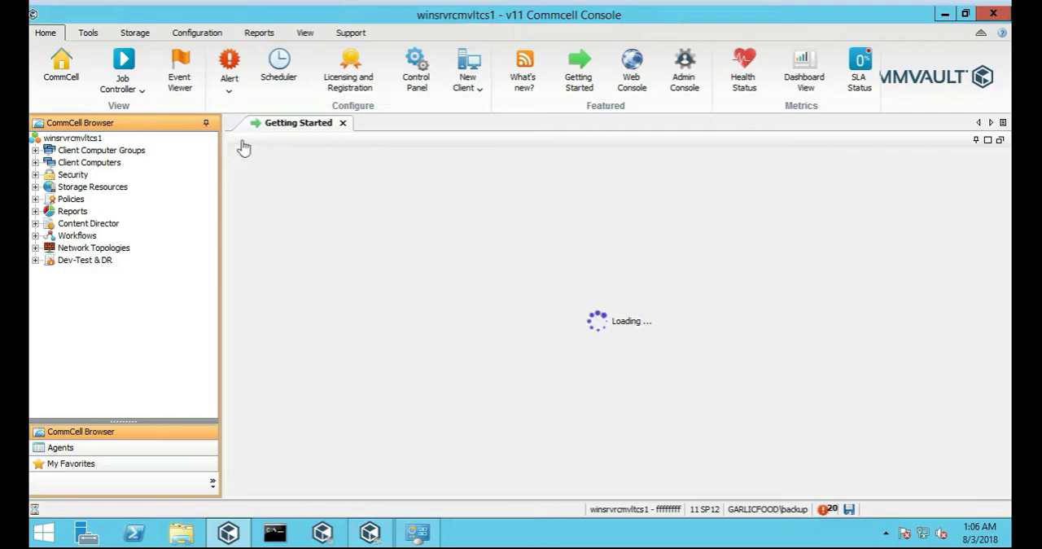
{"action": "mouse_move", "coordinate": [394, 191]}
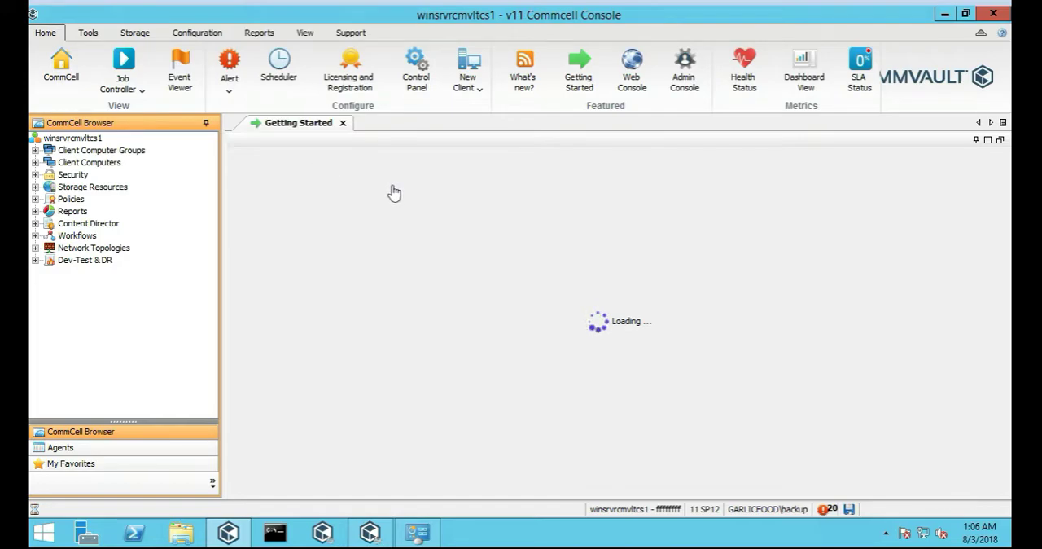
{"action": "mouse_move", "coordinate": [606, 295]}
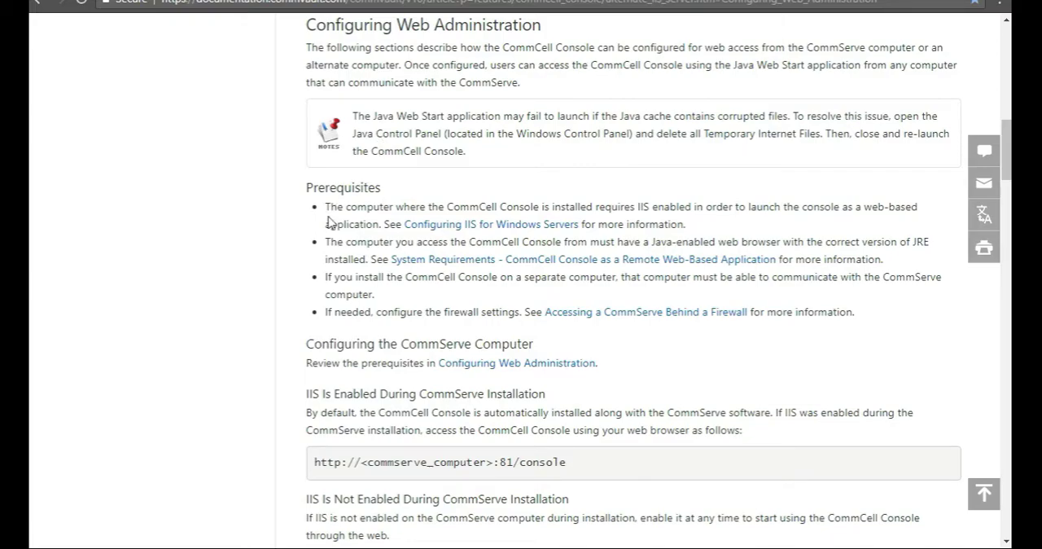
{"action": "mouse_move", "coordinate": [365, 224]}
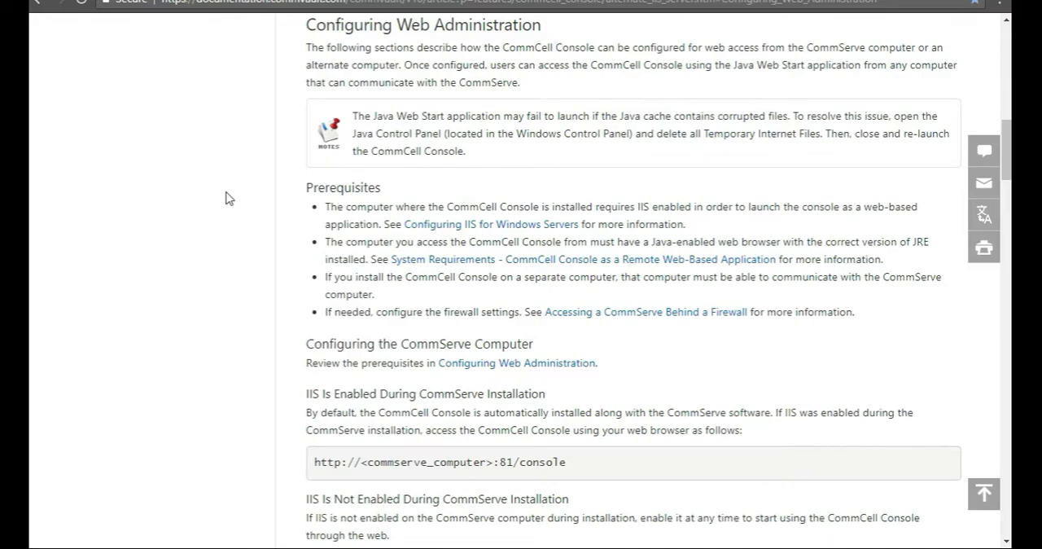
{"action": "mouse_move", "coordinate": [241, 209]}
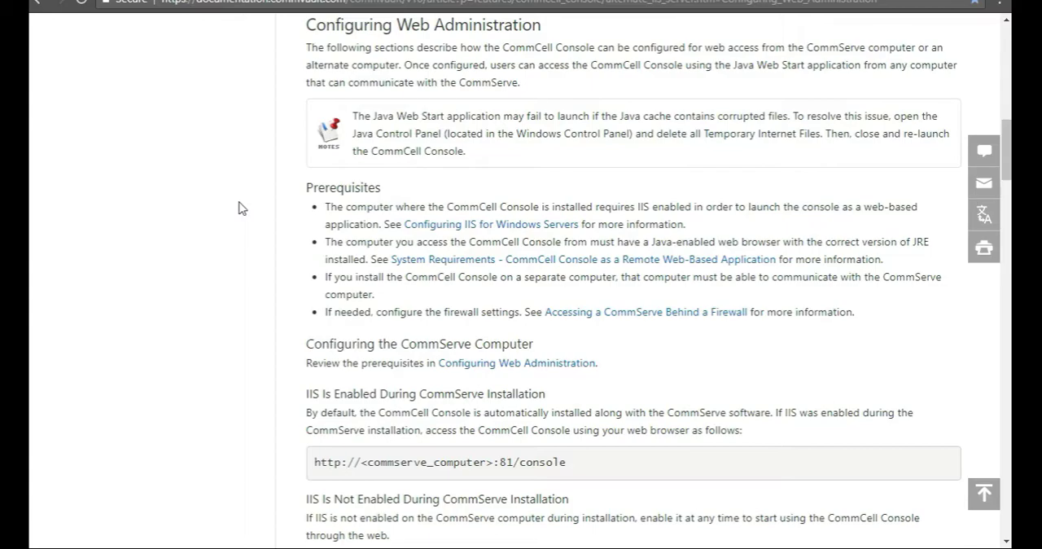
{"action": "mouse_move", "coordinate": [279, 347]}
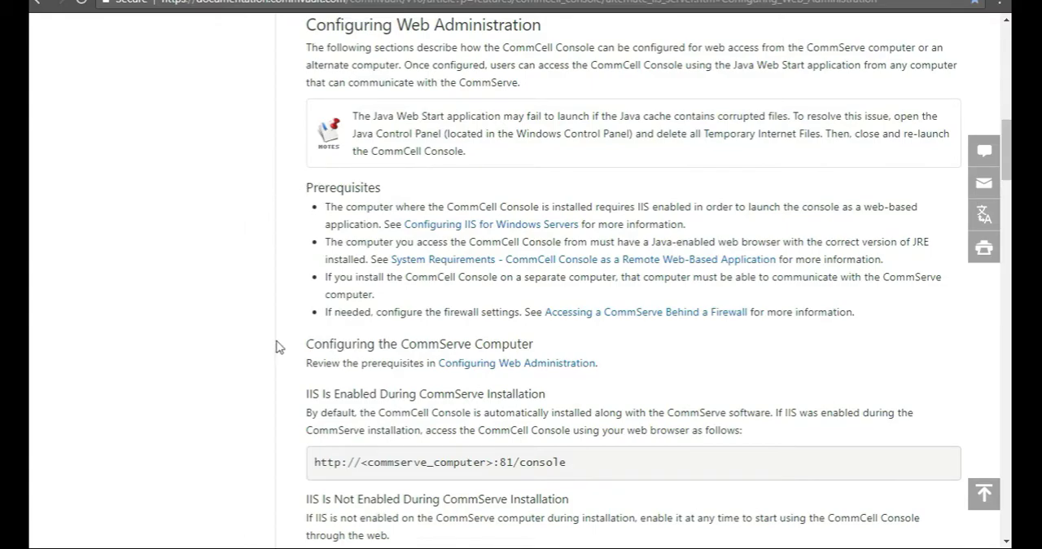
{"action": "scroll", "scroll_direction": "down", "scroll_amount": 3}
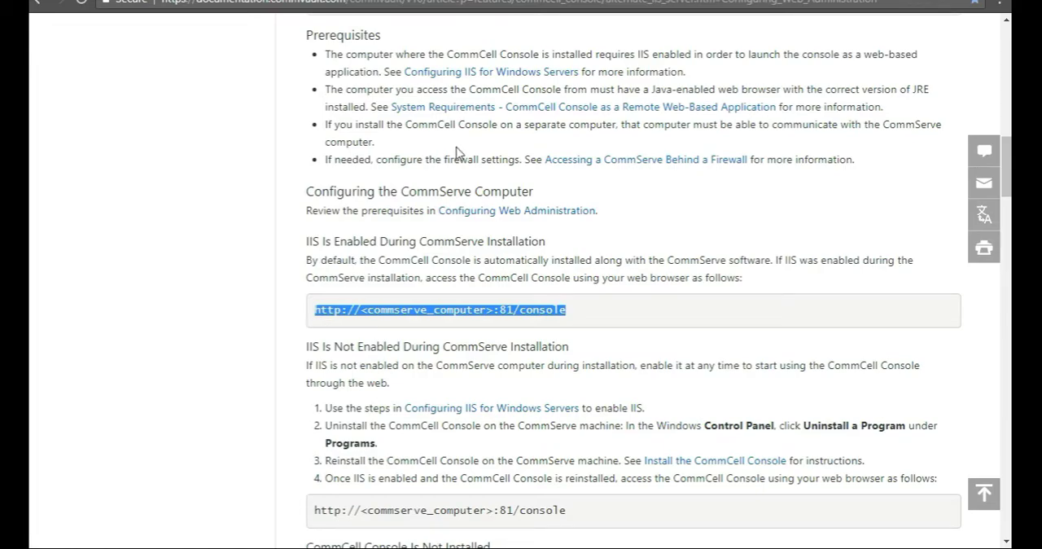
{"action": "mouse_move", "coordinate": [705, 13]}
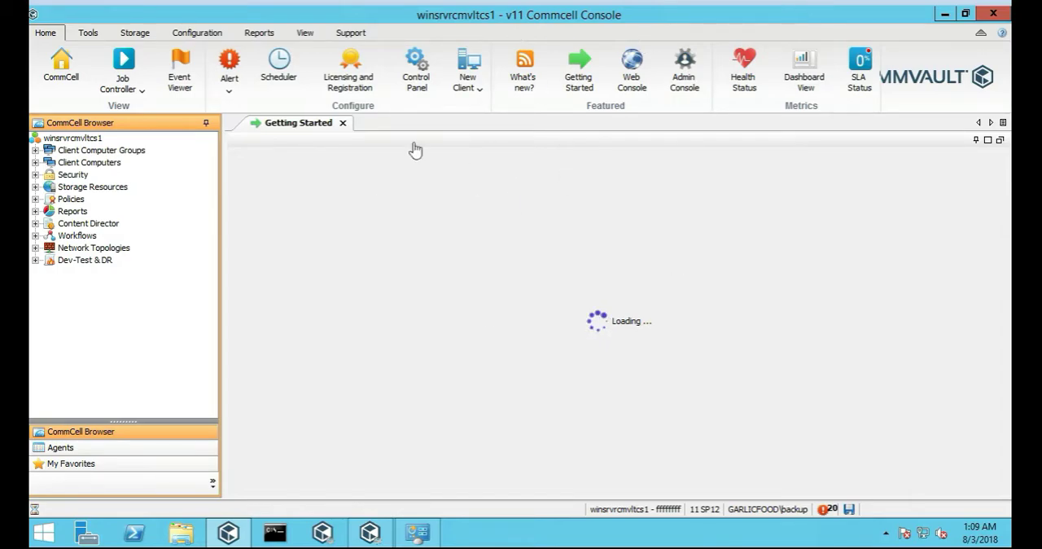
{"action": "mouse_move", "coordinate": [785, 39]}
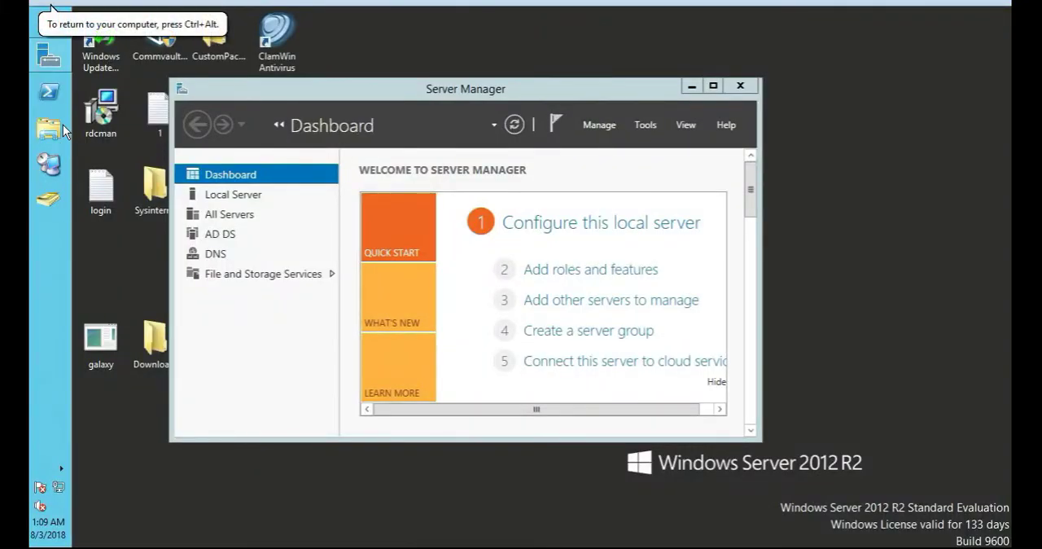
{"action": "mouse_move", "coordinate": [46, 336]}
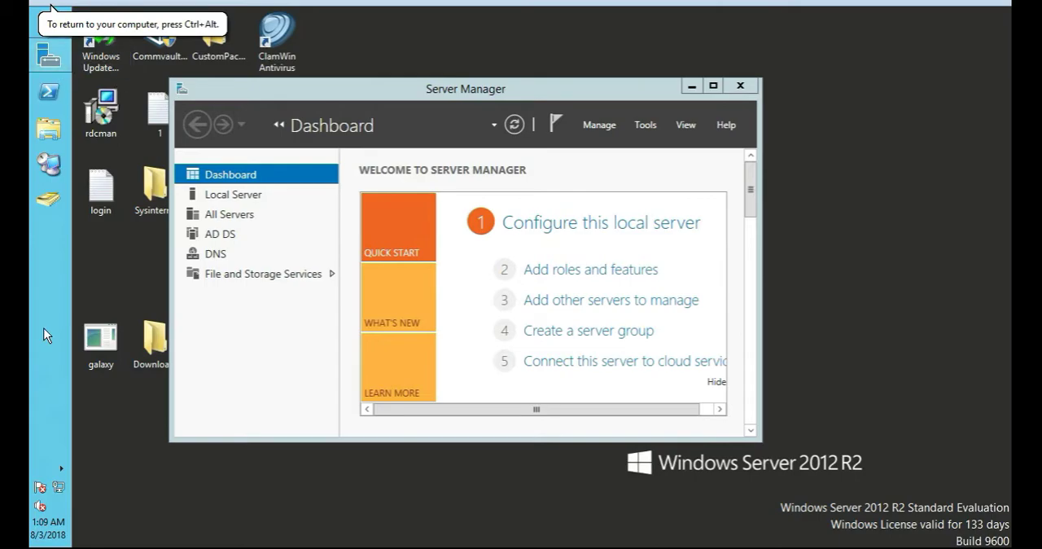
{"action": "mouse_move", "coordinate": [409, 88]}
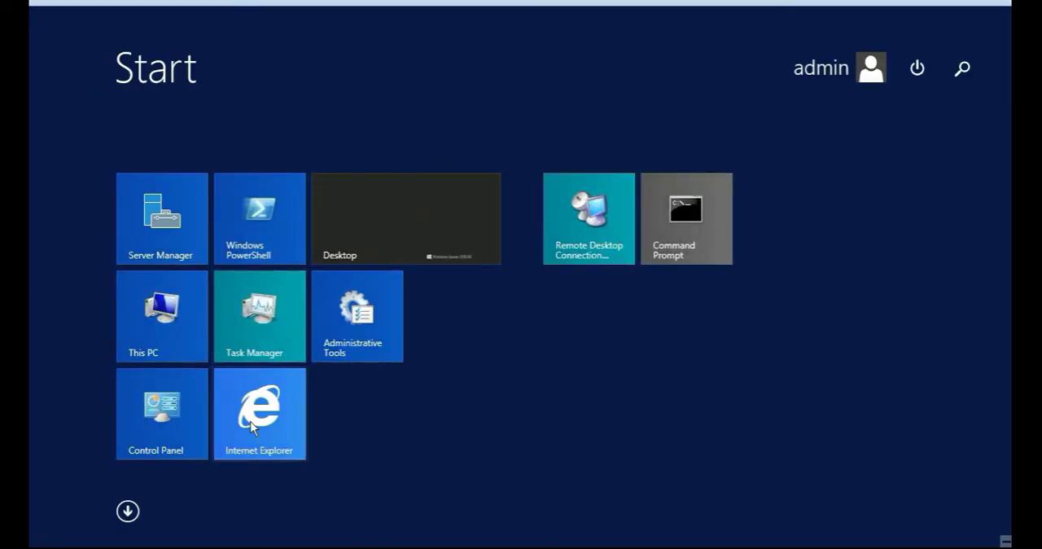
{"action": "mouse_move", "coordinate": [574, 154]}
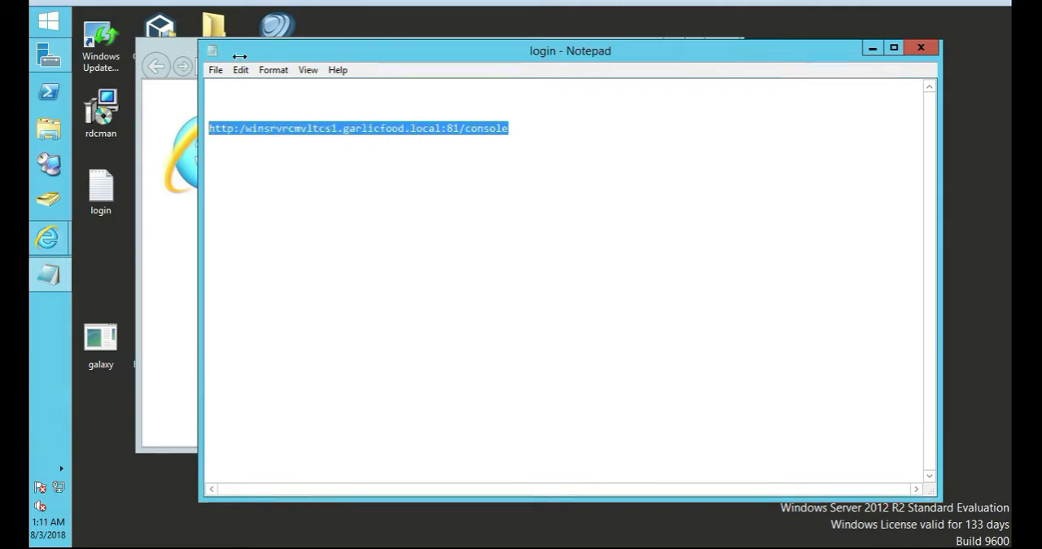
Step: Bring Internet Explorer to the front to enter the console URL on port 81
{"action": "left_click", "coordinate": [48, 237]}
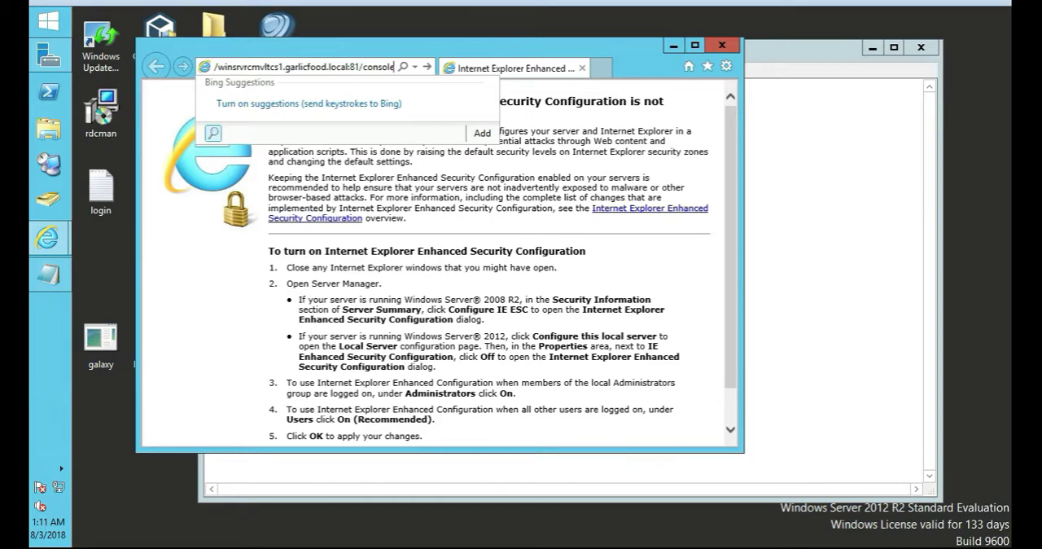
{"action": "mouse_move", "coordinate": [628, 70]}
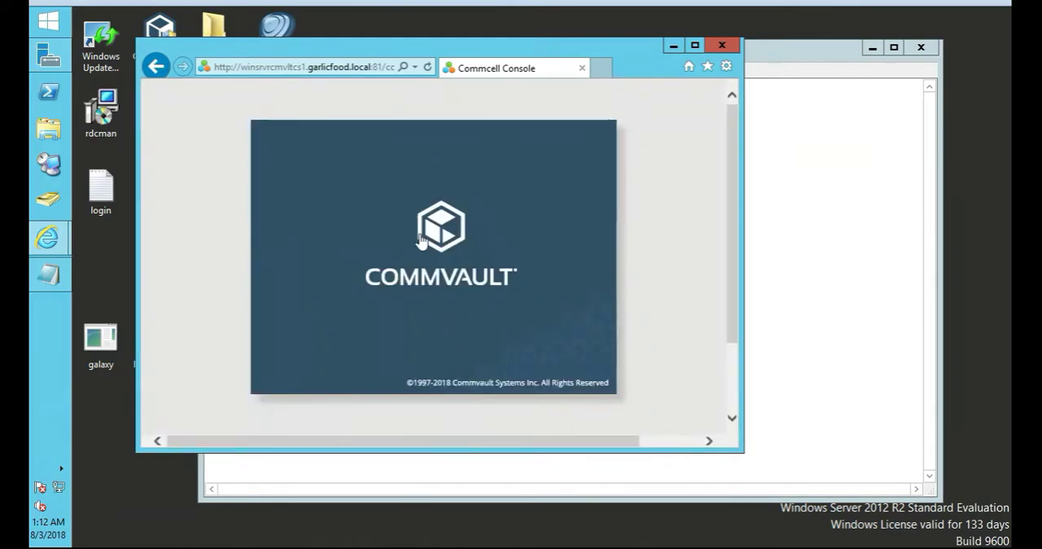
{"action": "mouse_move", "coordinate": [421, 300]}
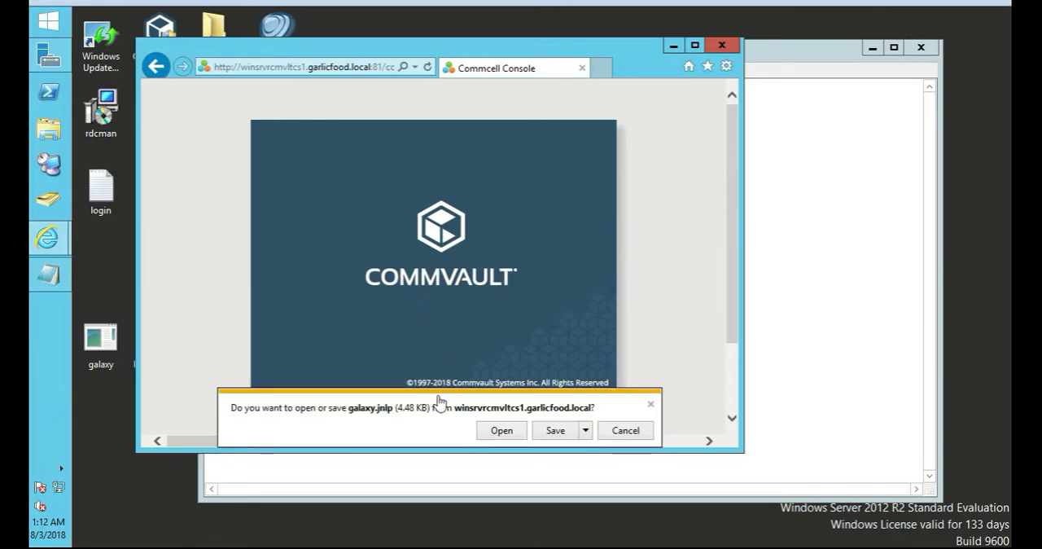
{"action": "mouse_move", "coordinate": [322, 428]}
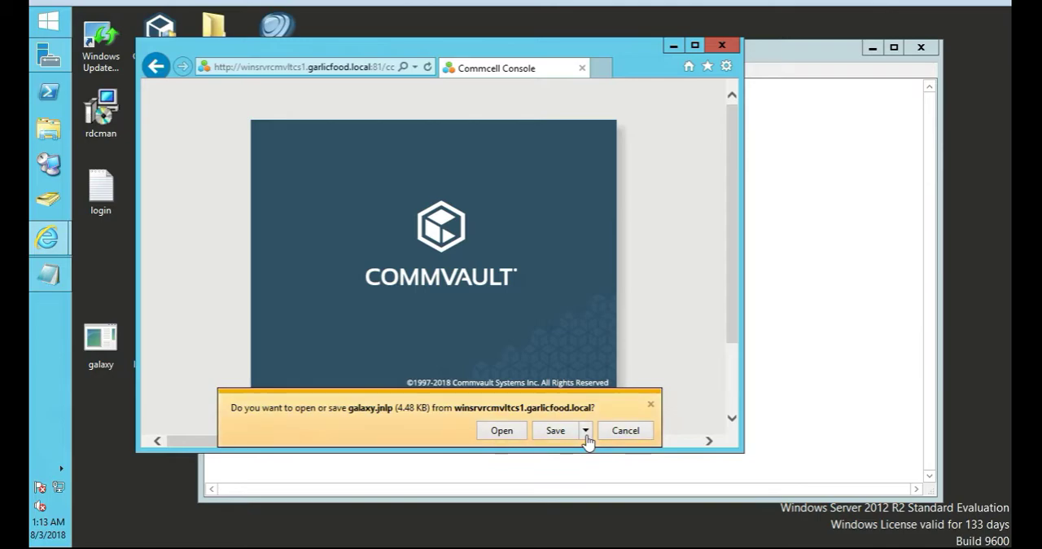
Step: Choose Save as for the galaxy.jnlp download from winsrvrcmvltcs1.garlicfood.local
{"action": "left_click", "coordinate": [586, 430]}
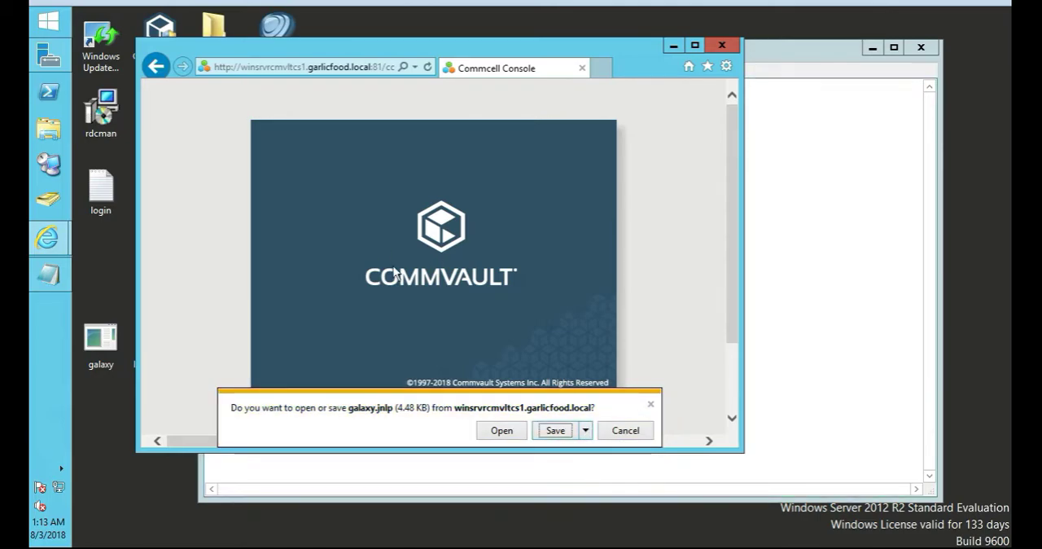
{"action": "mouse_move", "coordinate": [450, 316]}
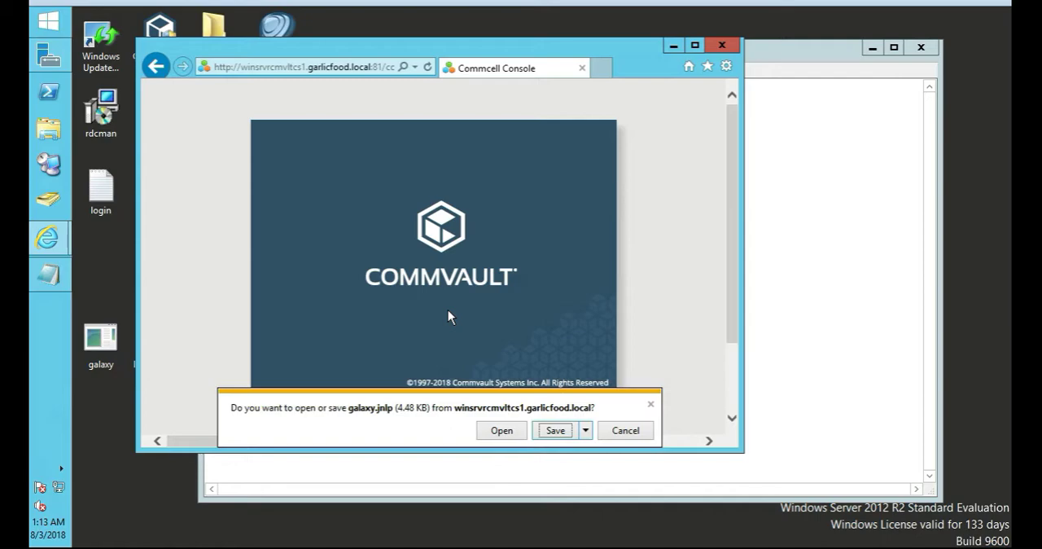
{"action": "left_click", "coordinate": [554, 430]}
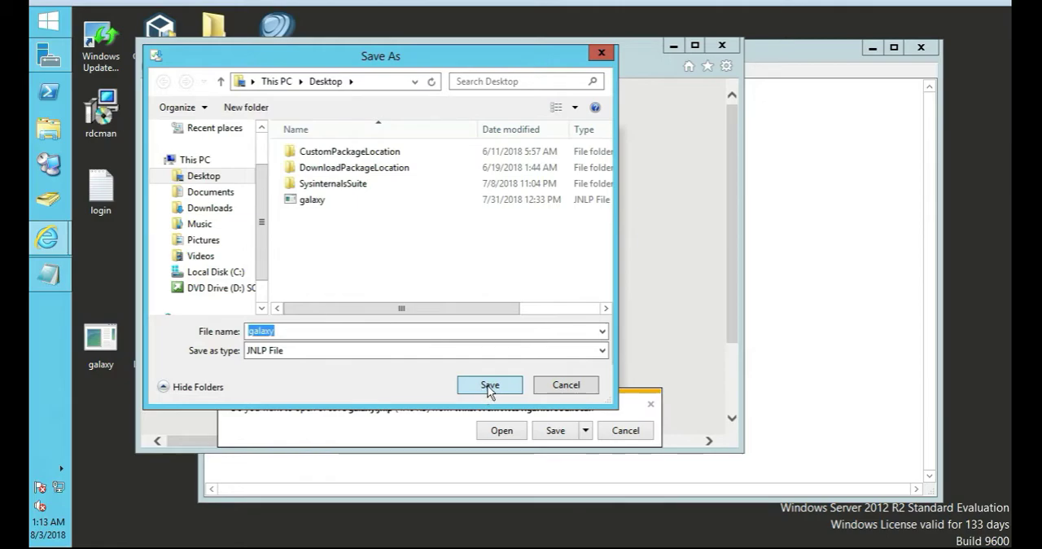
Step: Save galaxy.jnlp to the Desktop replacing the old copy, dismiss the download notice and close login.txt
{"action": "left_click", "coordinate": [489, 384]}
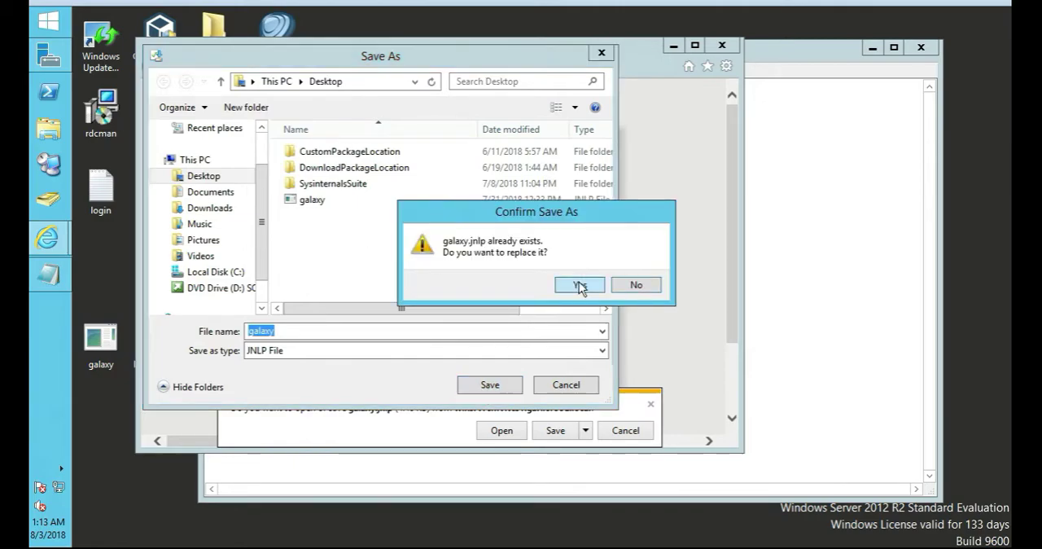
{"action": "left_click", "coordinate": [580, 284]}
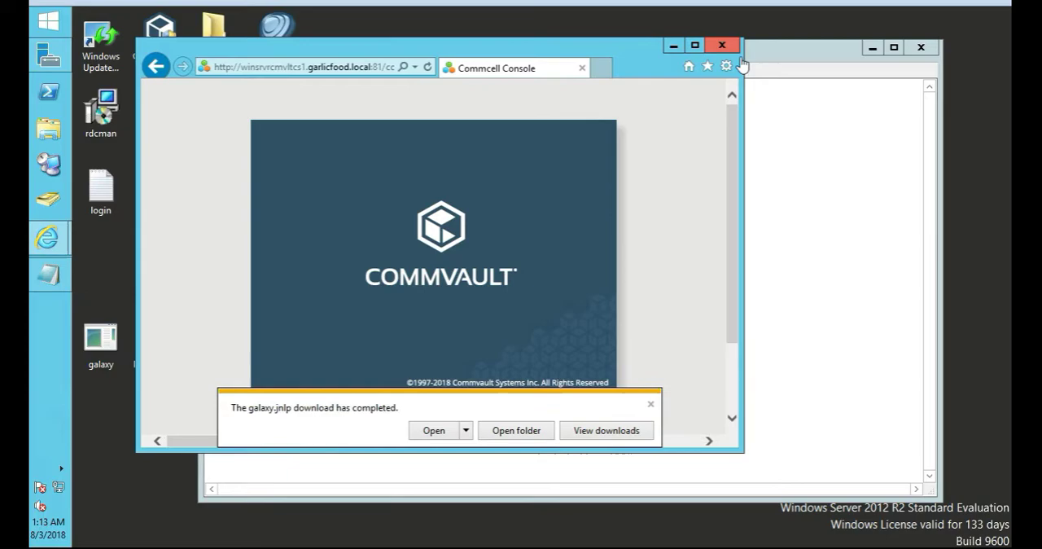
{"action": "mouse_move", "coordinate": [523, 456]}
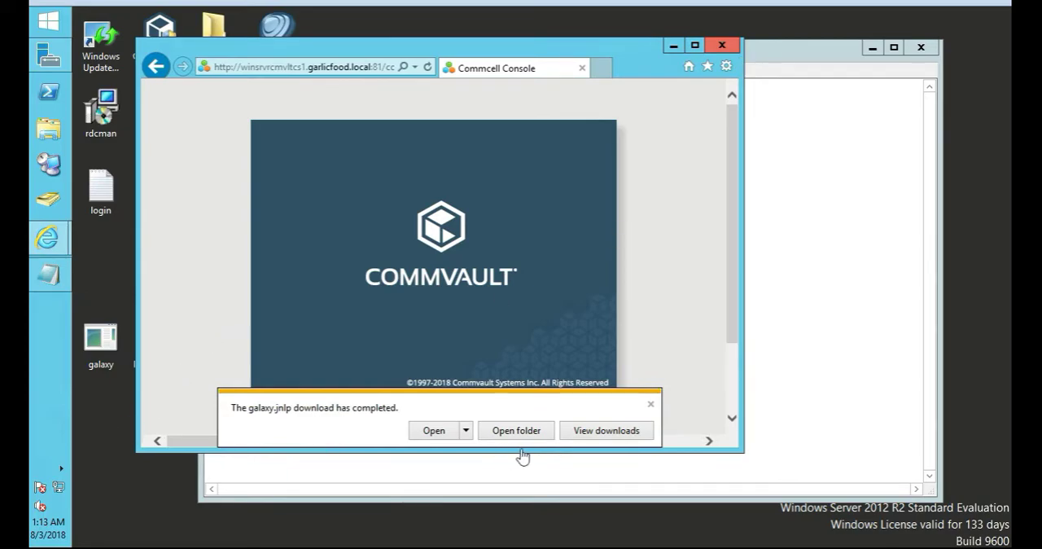
{"action": "mouse_move", "coordinate": [651, 409]}
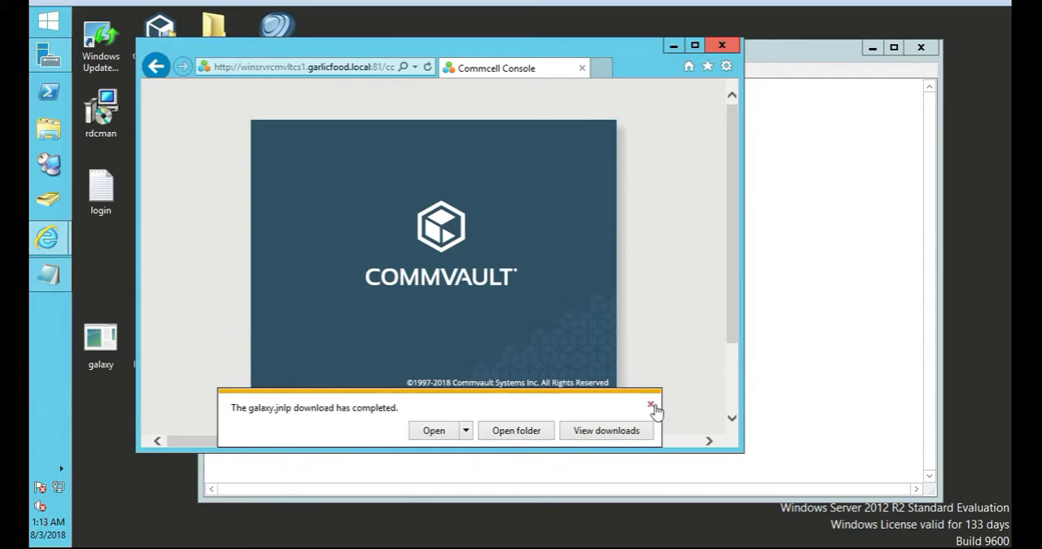
{"action": "left_click", "coordinate": [649, 405]}
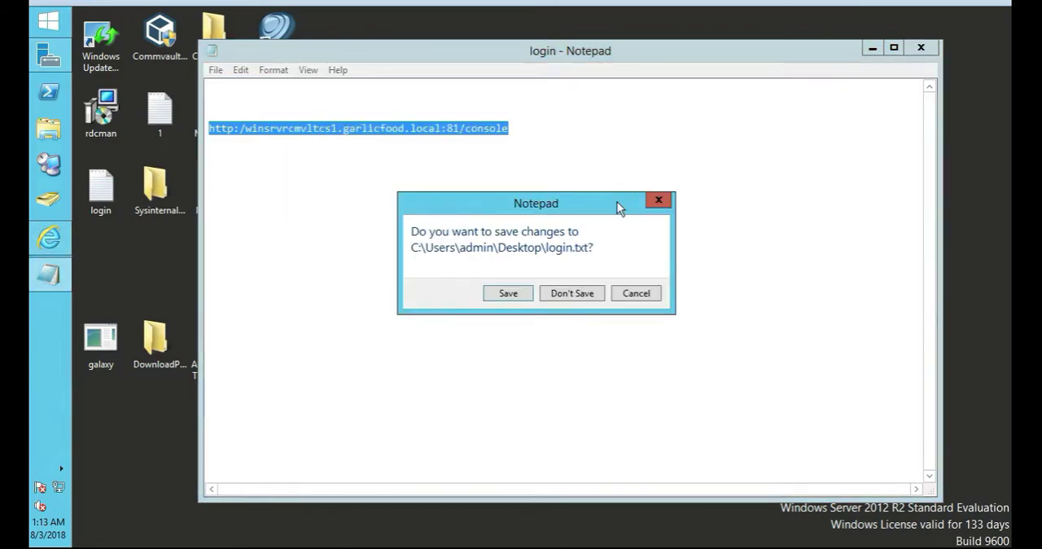
{"action": "left_click", "coordinate": [572, 293]}
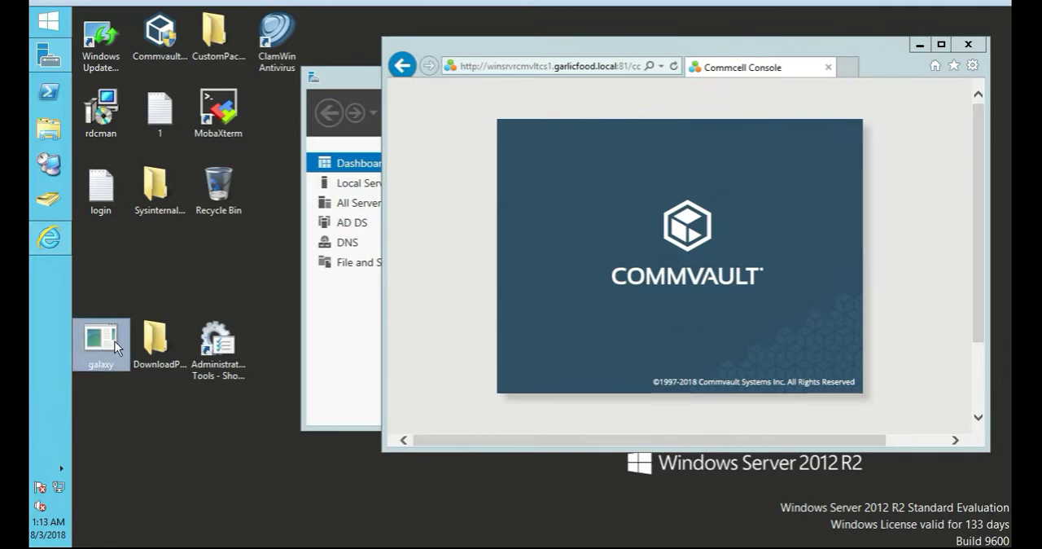
{"action": "mouse_move", "coordinate": [332, 342]}
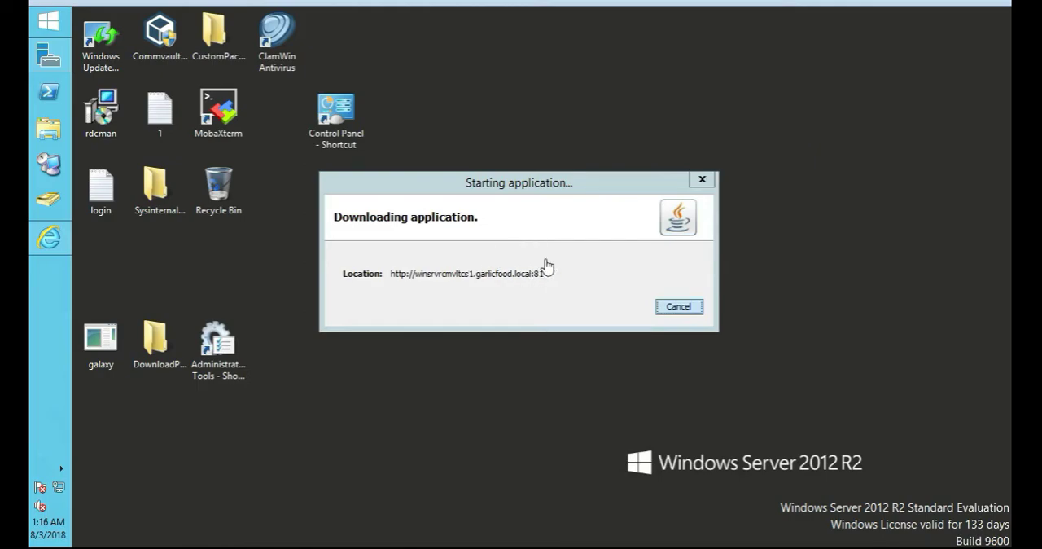
{"action": "mouse_move", "coordinate": [739, 73]}
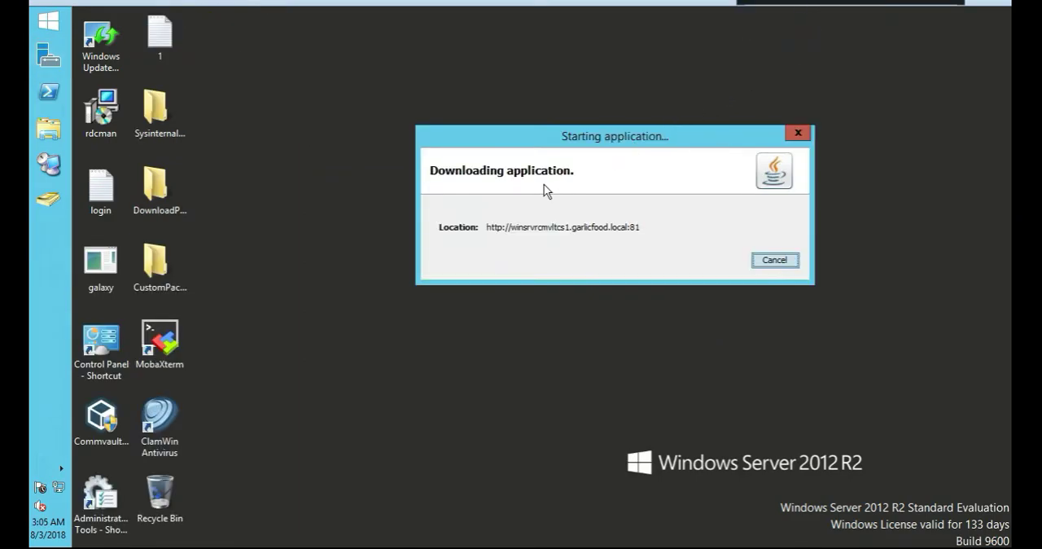
{"action": "mouse_move", "coordinate": [779, 7]}
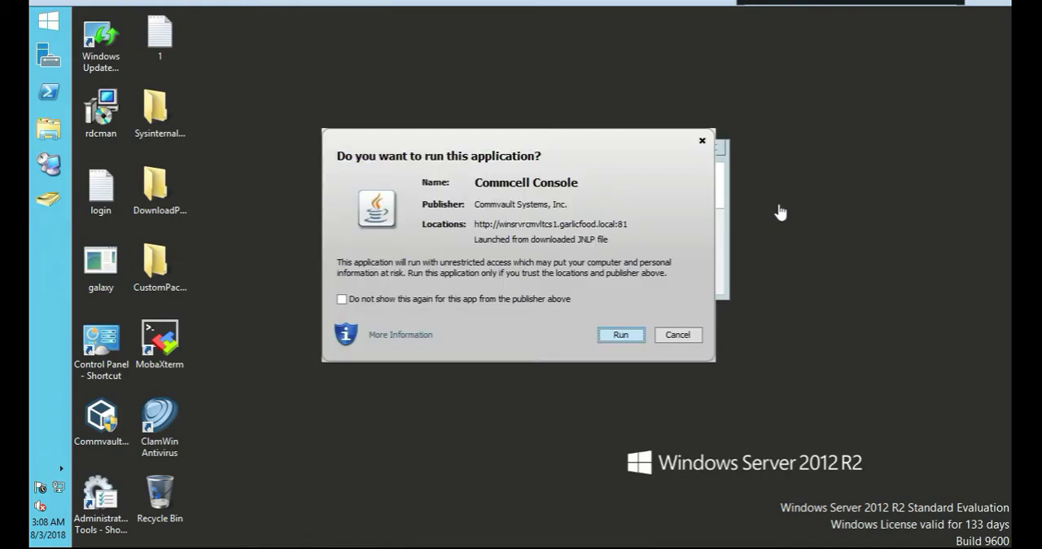
{"action": "mouse_move", "coordinate": [792, 199]}
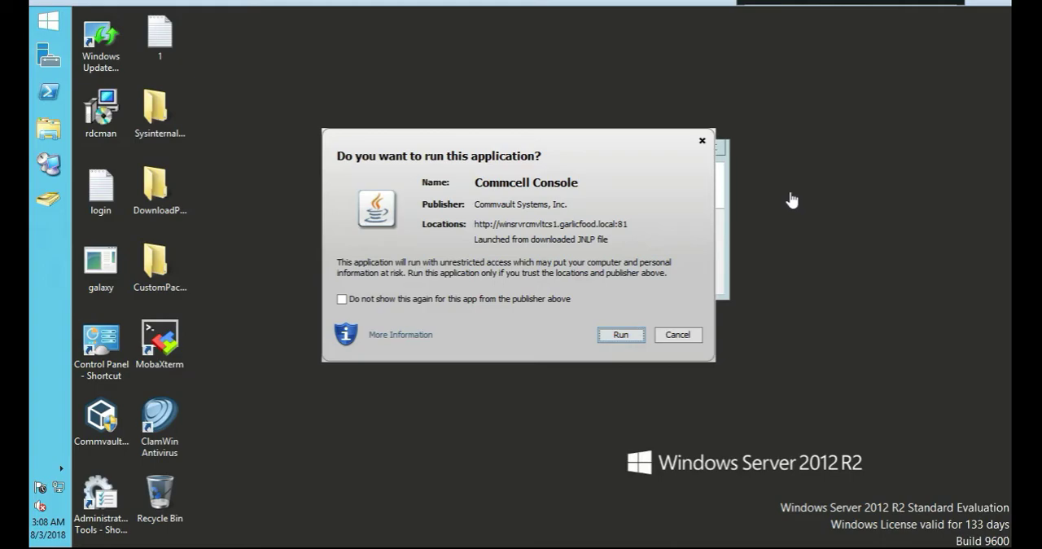
{"action": "mouse_move", "coordinate": [580, 177]}
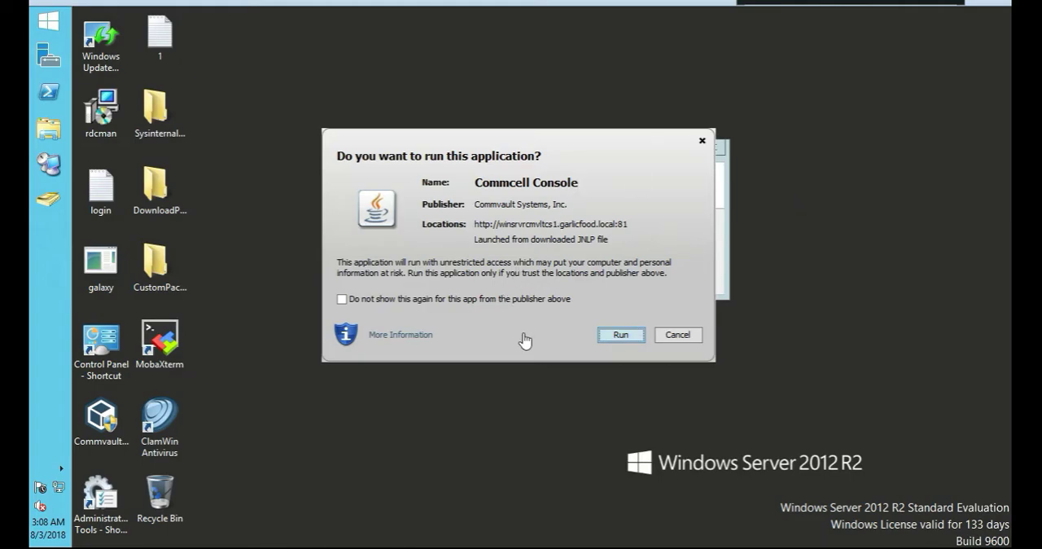
{"action": "mouse_move", "coordinate": [621, 335]}
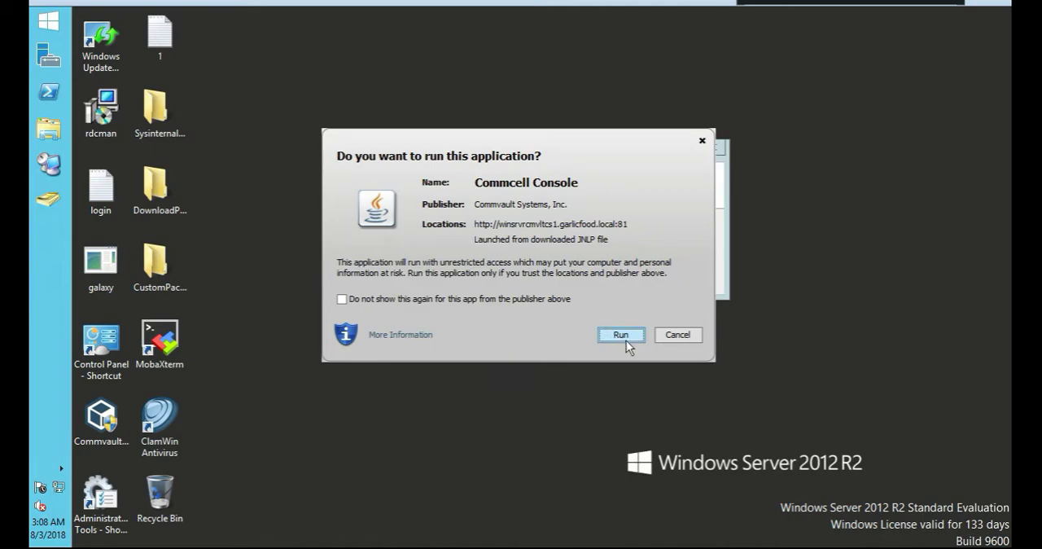
Step: Run the Commcell Console application from the Java Web Start security warning
{"action": "left_click", "coordinate": [623, 335]}
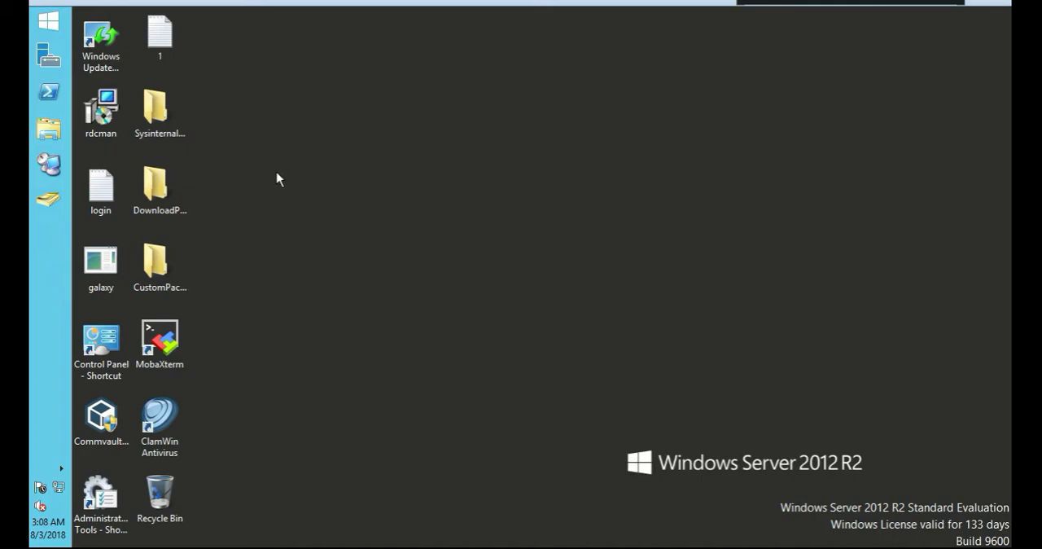
{"action": "mouse_move", "coordinate": [552, 267]}
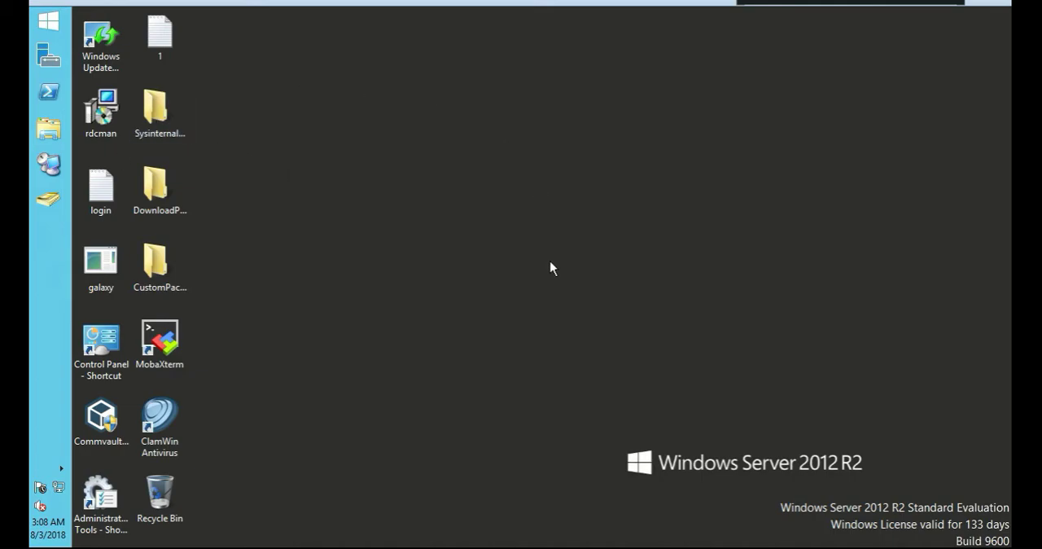
{"action": "mouse_move", "coordinate": [518, 241]}
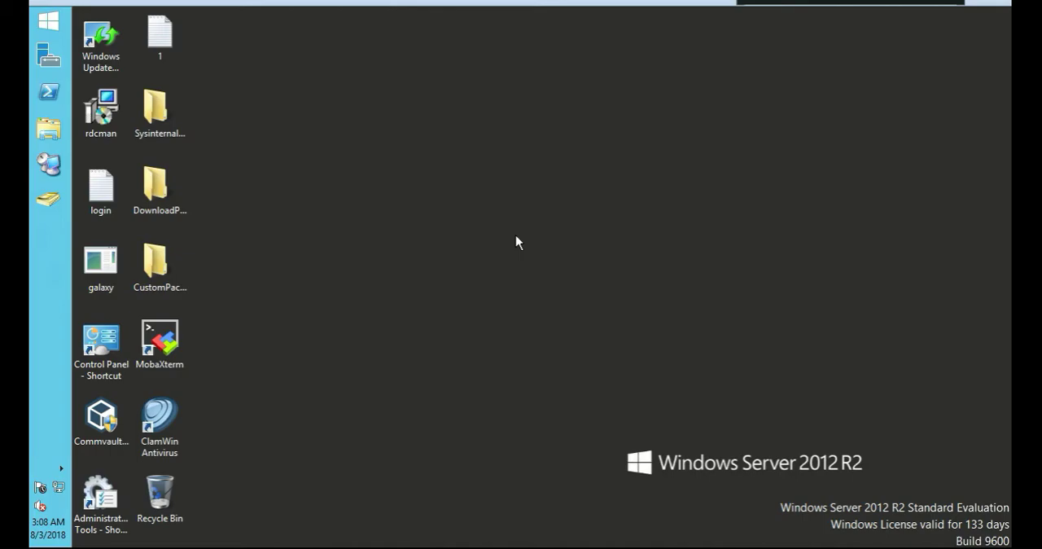
{"action": "mouse_move", "coordinate": [685, 72]}
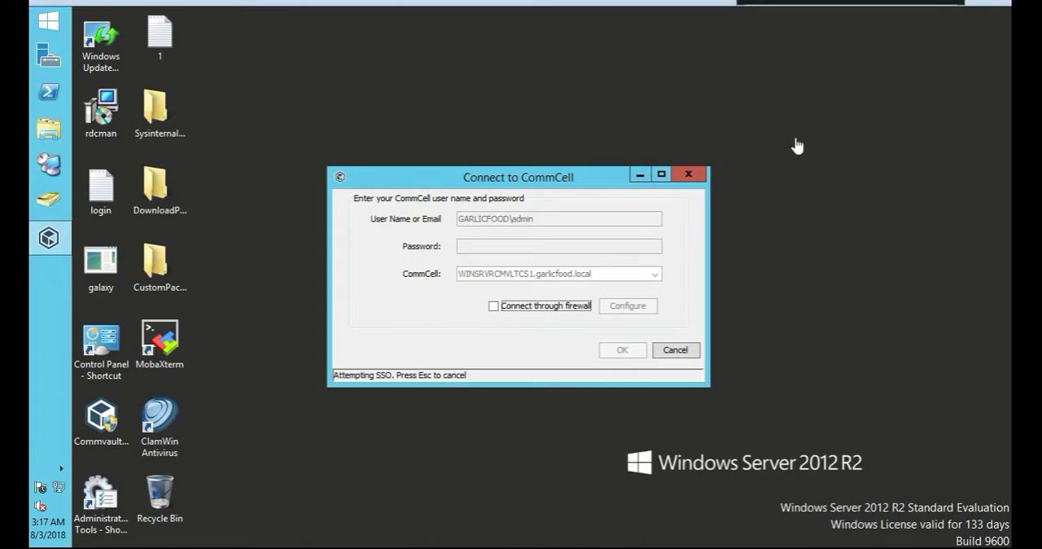
{"action": "mouse_move", "coordinate": [733, 146]}
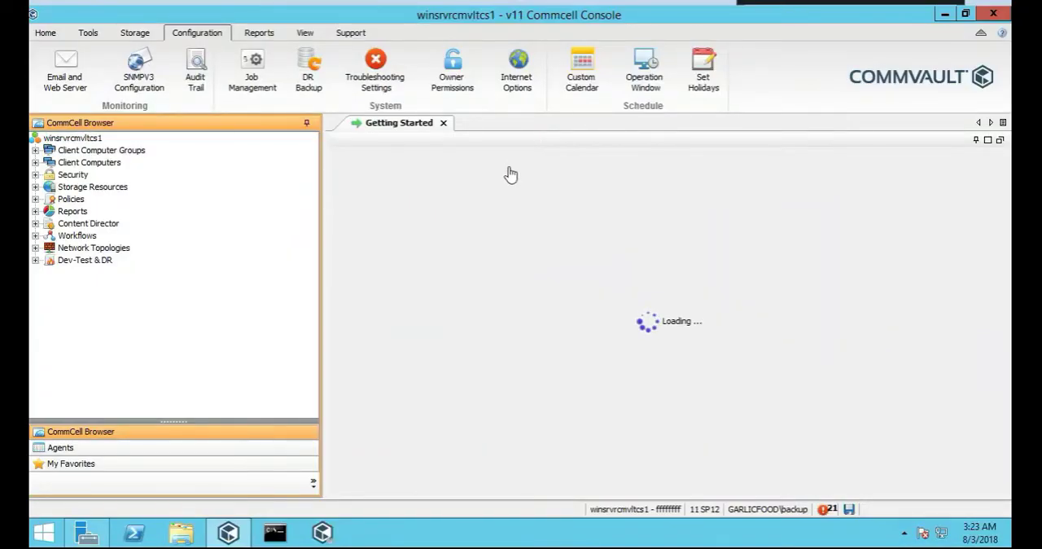
{"action": "mouse_move", "coordinate": [61, 85]}
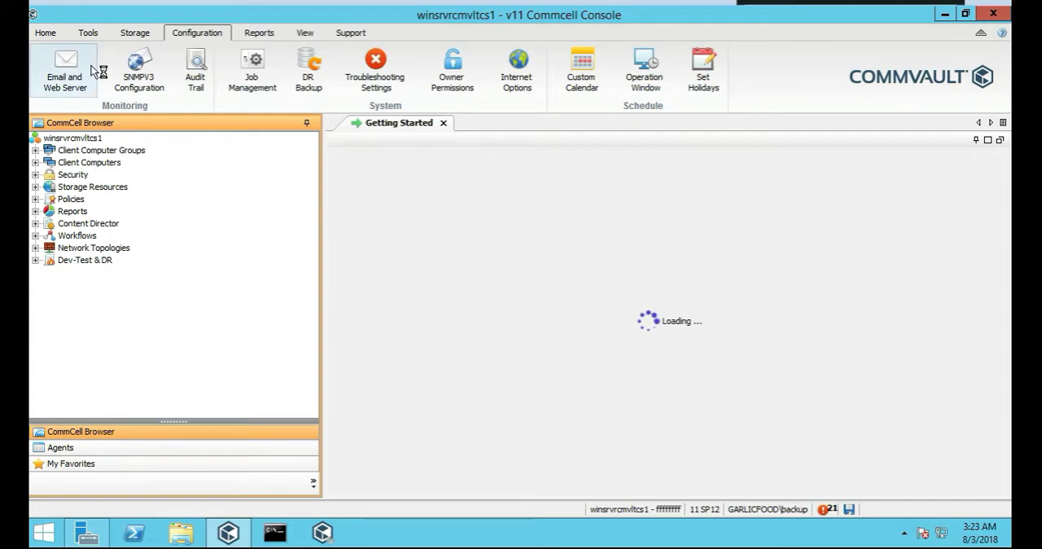
Step: Show the CommServe's EMail, Web and FTP Server settings from the Configuration ribbon
{"action": "left_click", "coordinate": [63, 65]}
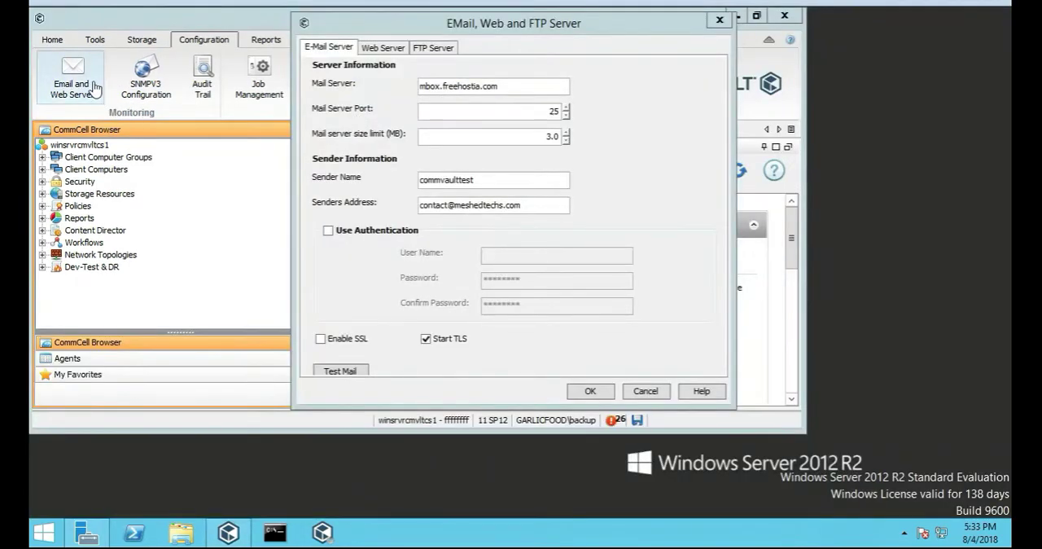
{"action": "mouse_move", "coordinate": [379, 51]}
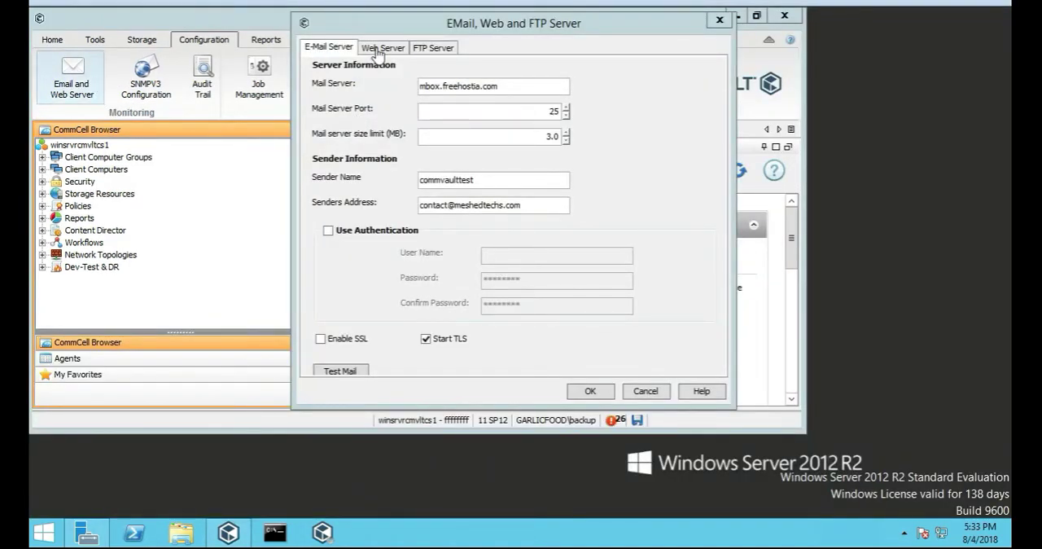
Step: Clear the Add-in Web Server URL and uncheck 'Use Alternate Web Server URL for Add-in'
{"action": "left_click", "coordinate": [382, 47]}
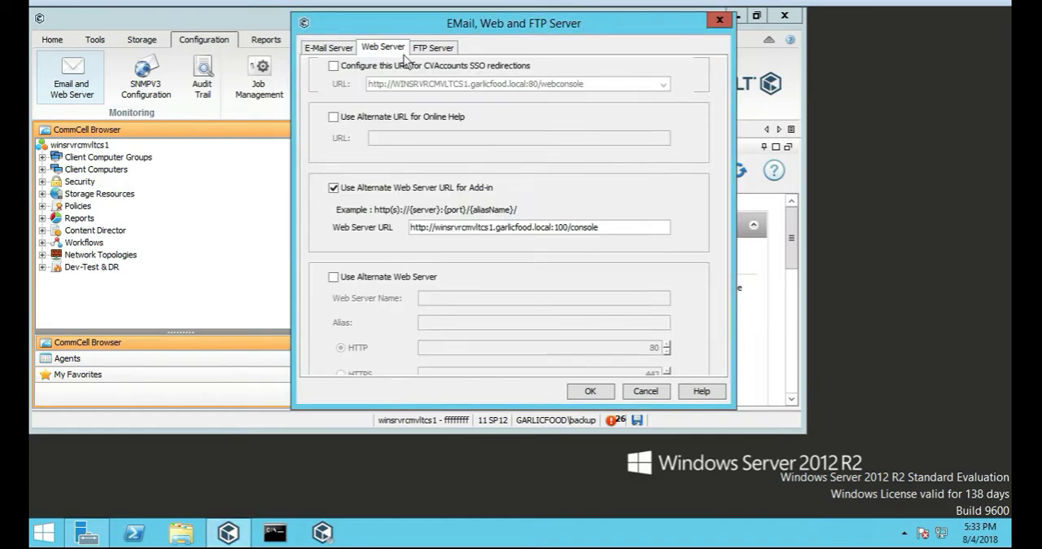
{"action": "mouse_move", "coordinate": [659, 106]}
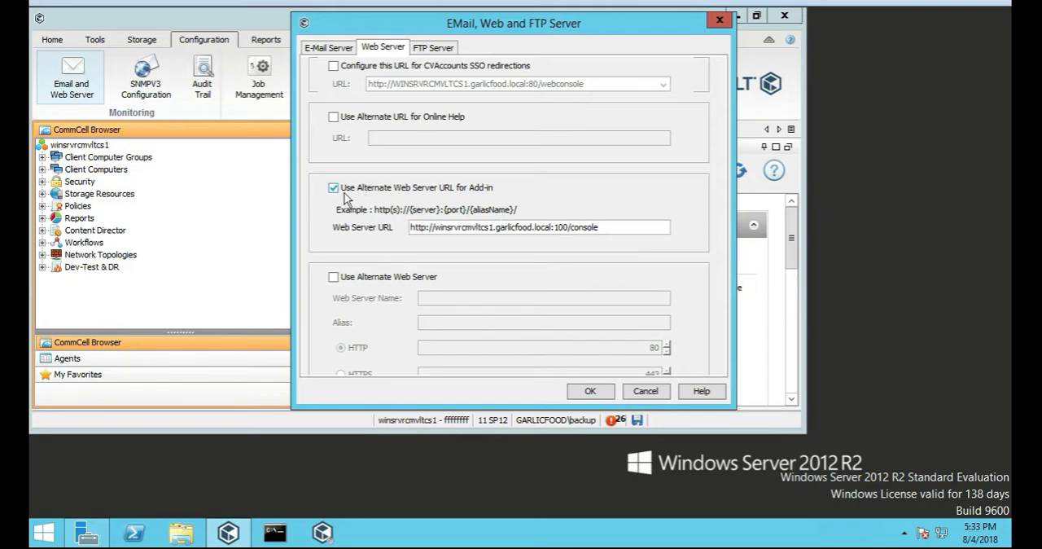
{"action": "mouse_move", "coordinate": [365, 210]}
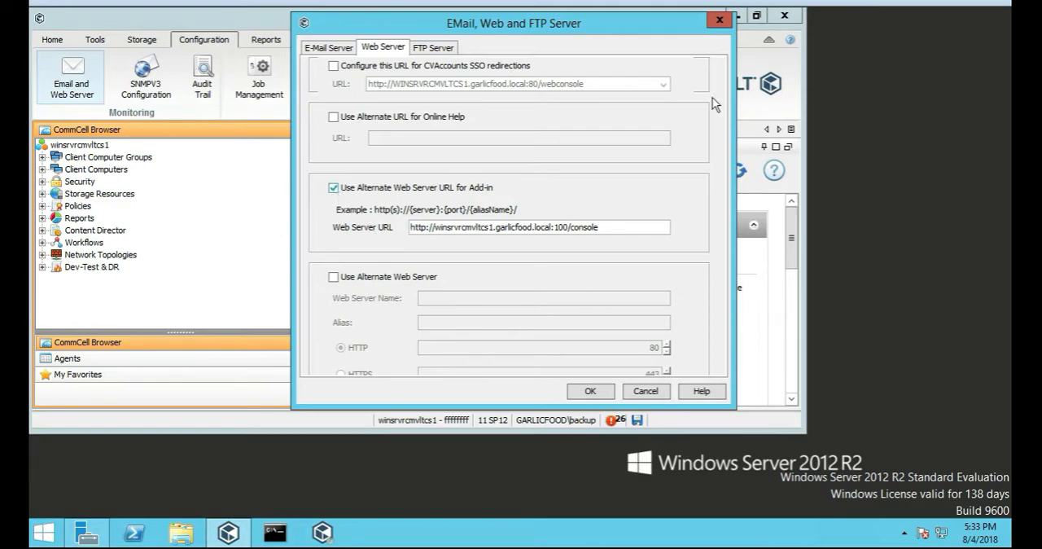
{"action": "mouse_move", "coordinate": [551, 226]}
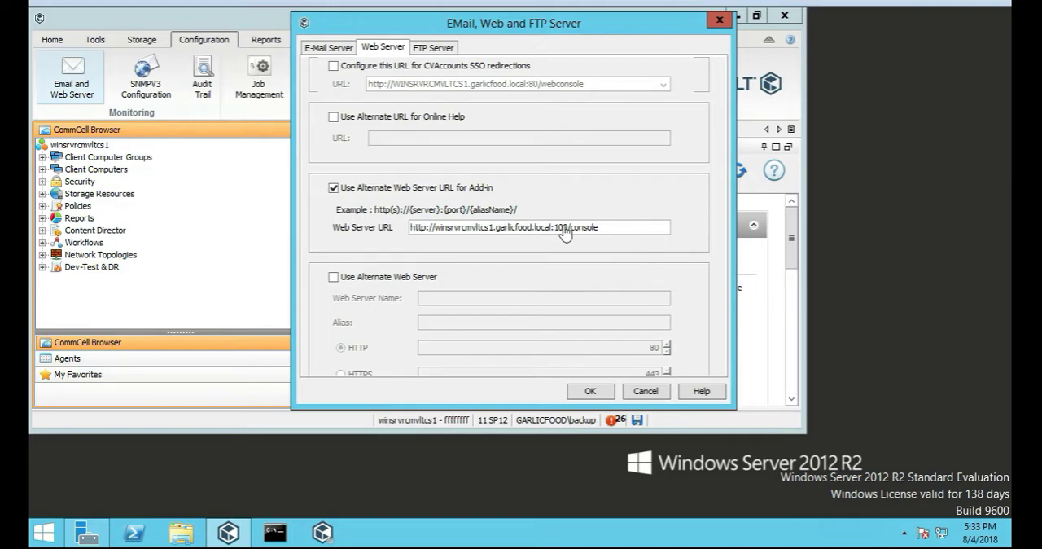
{"action": "double_click", "coordinate": [574, 226]}
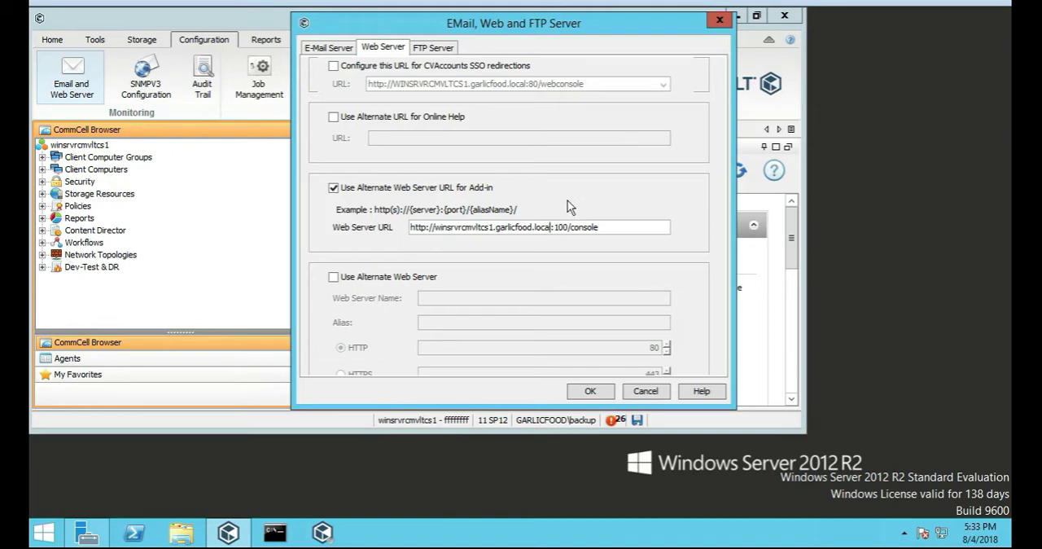
{"action": "mouse_move", "coordinate": [562, 208]}
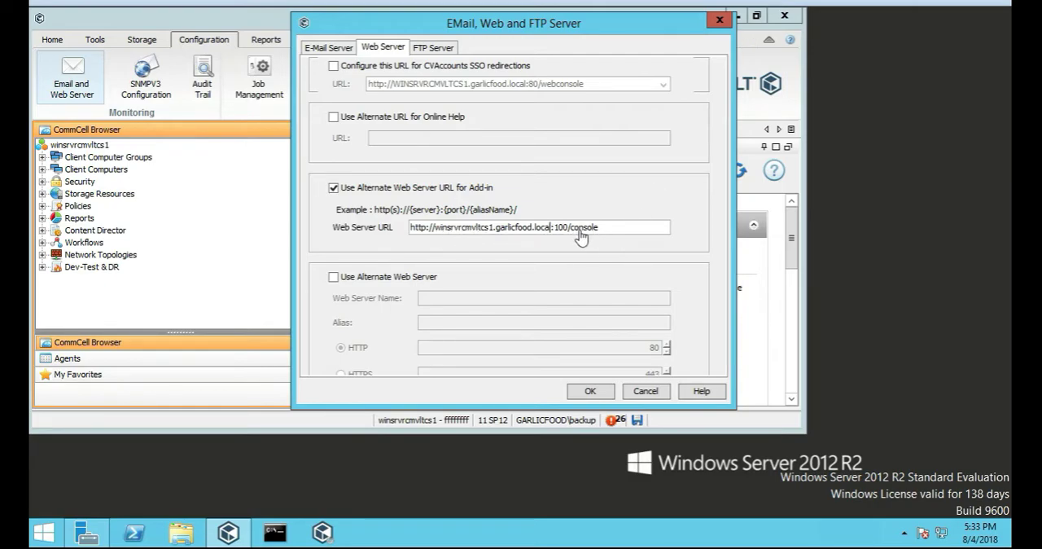
{"action": "mouse_move", "coordinate": [443, 215]}
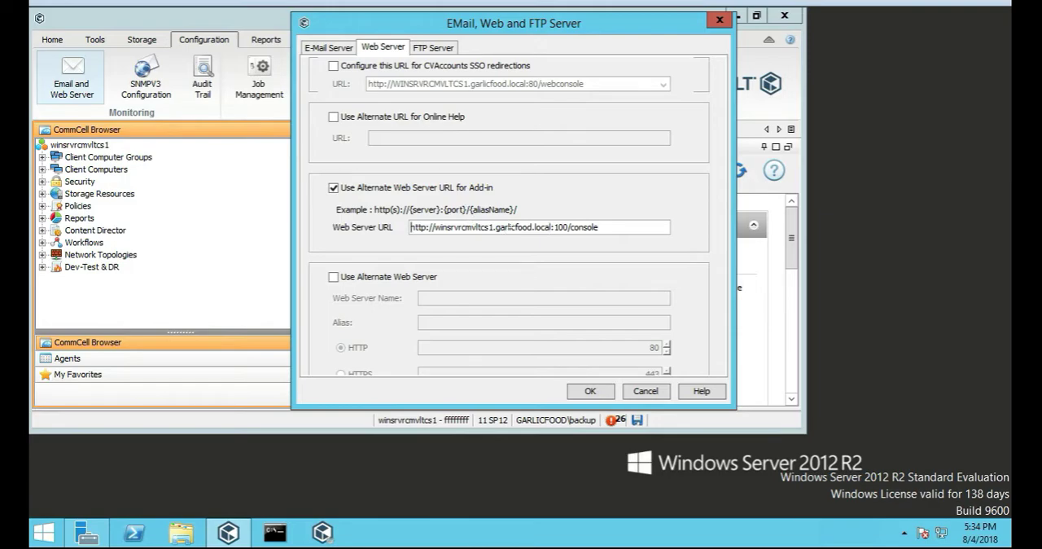
{"action": "triple_click", "coordinate": [539, 227]}
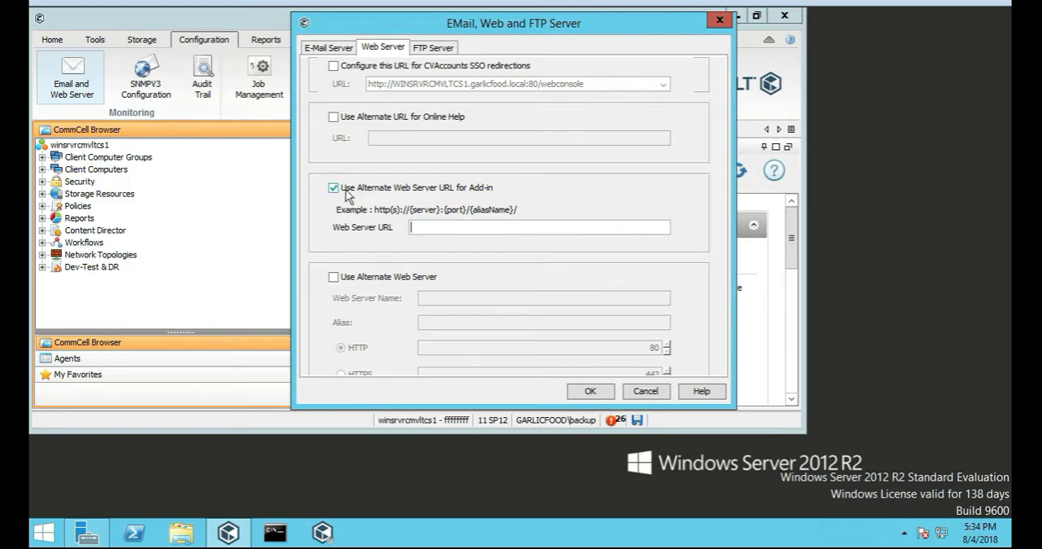
{"action": "left_click", "coordinate": [331, 185]}
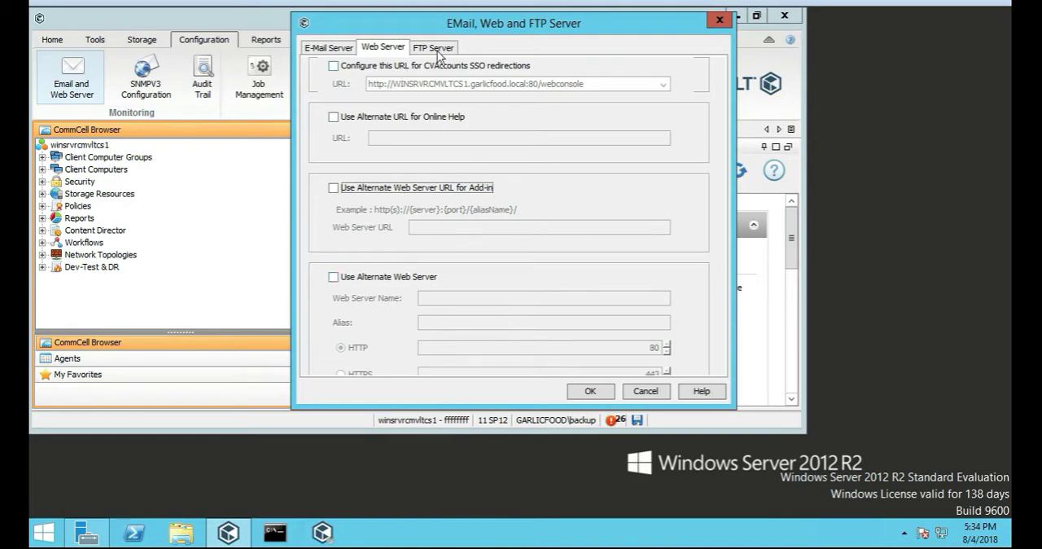
Step: Review the empty FTP Server fields, then return to the E-Mail Server settings (mbox.freehostia.com, port 25)
{"action": "left_click", "coordinate": [435, 47]}
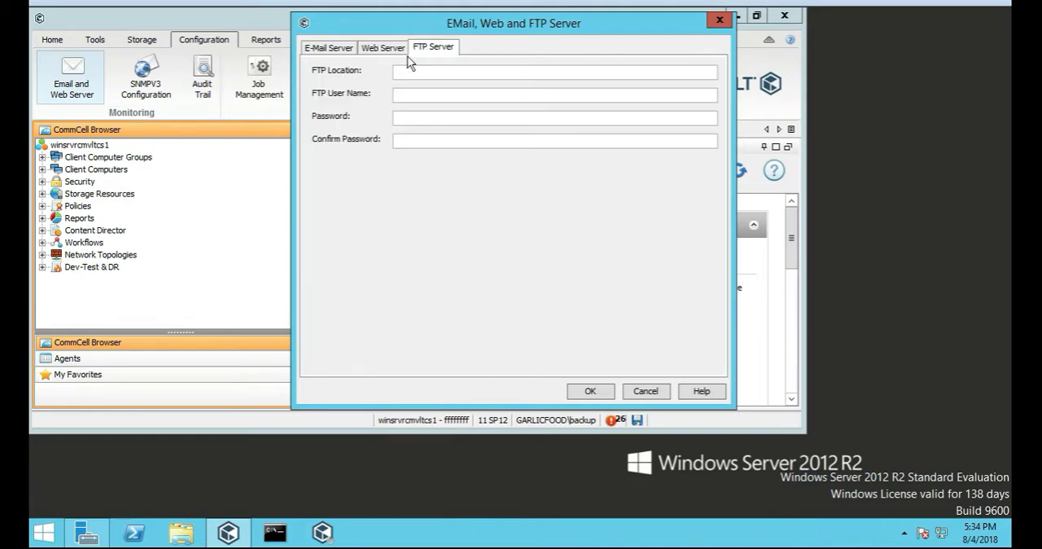
{"action": "mouse_move", "coordinate": [378, 65]}
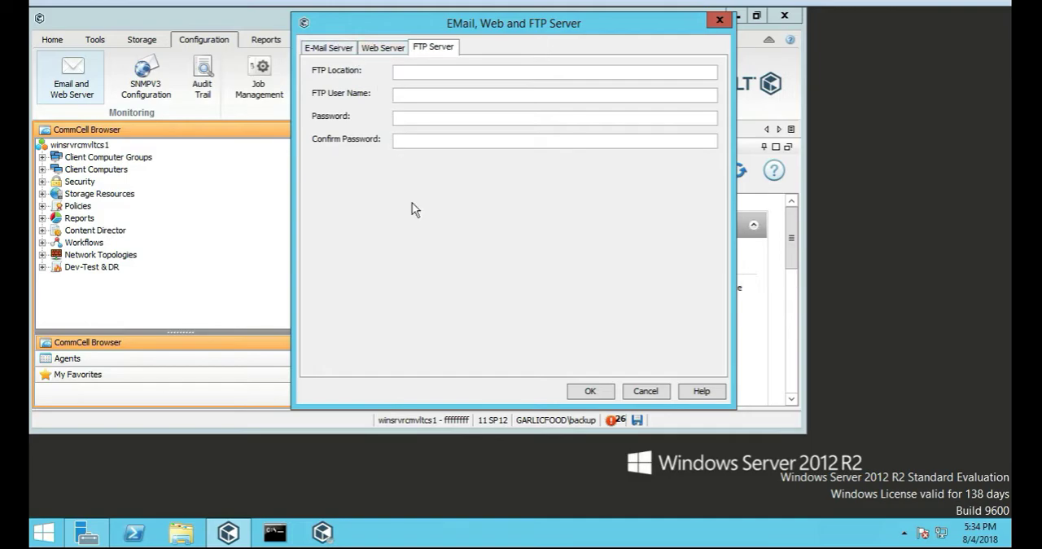
{"action": "mouse_move", "coordinate": [413, 209]}
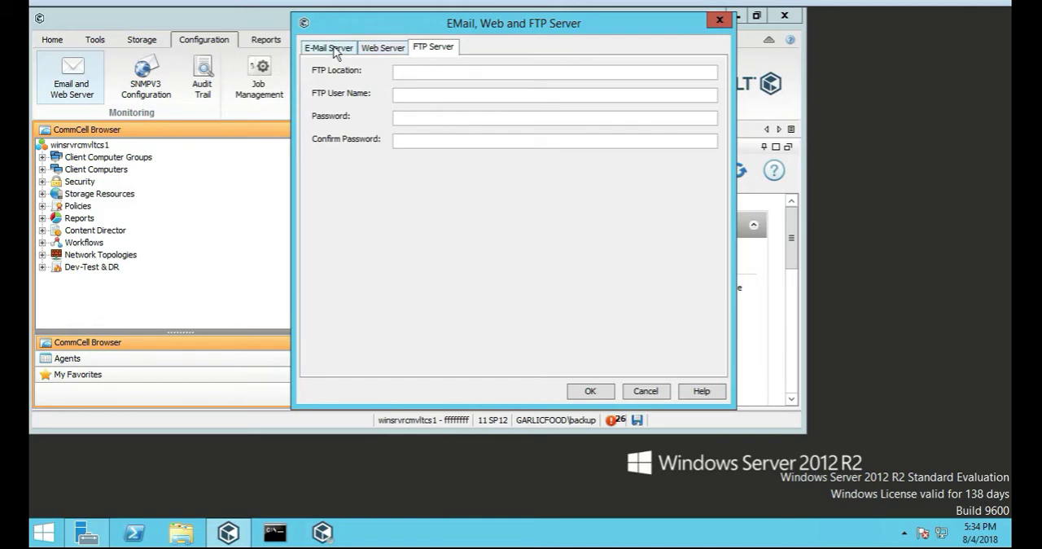
{"action": "left_click", "coordinate": [329, 48]}
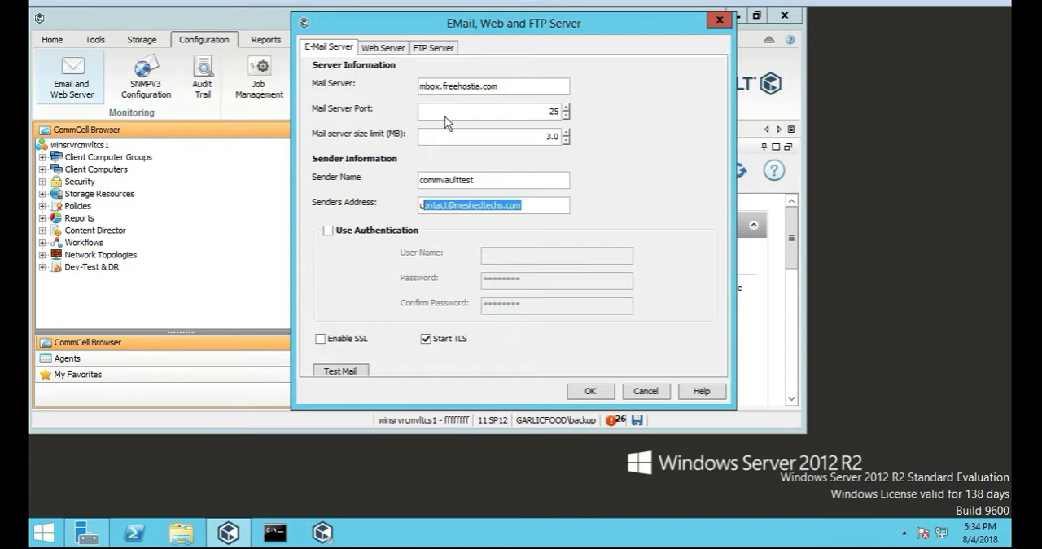
{"action": "mouse_move", "coordinate": [446, 123]}
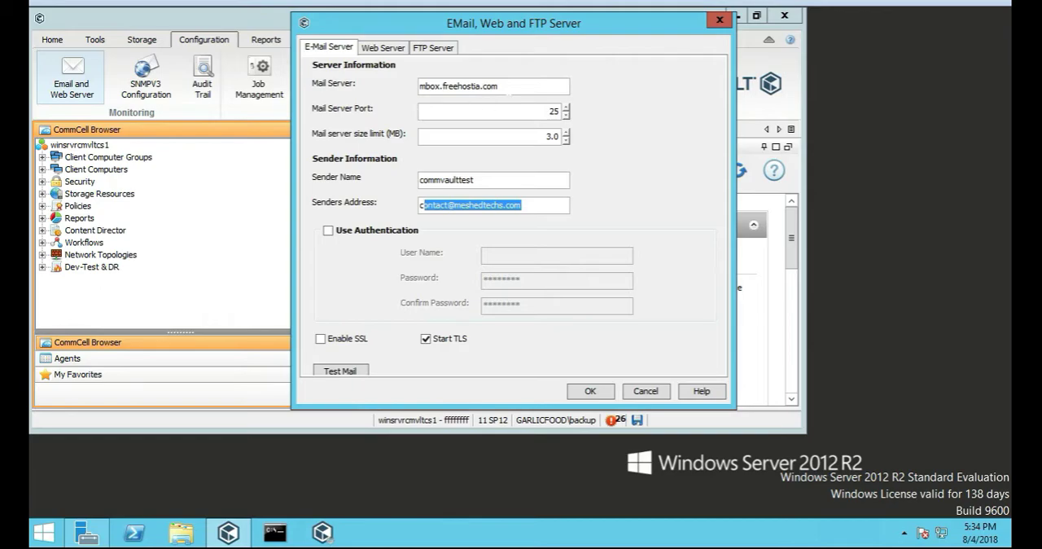
{"action": "mouse_move", "coordinate": [371, 88]}
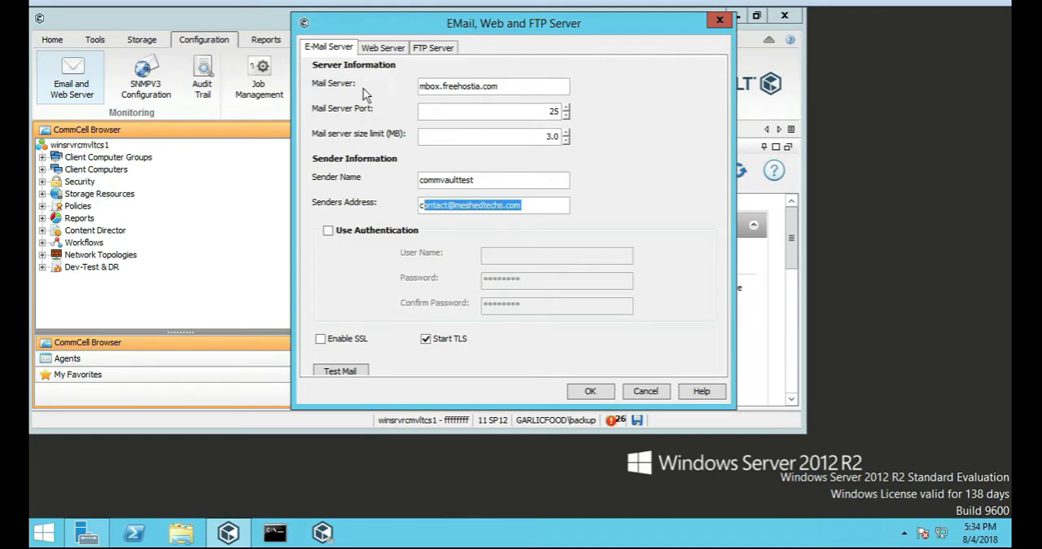
{"action": "mouse_move", "coordinate": [645, 264]}
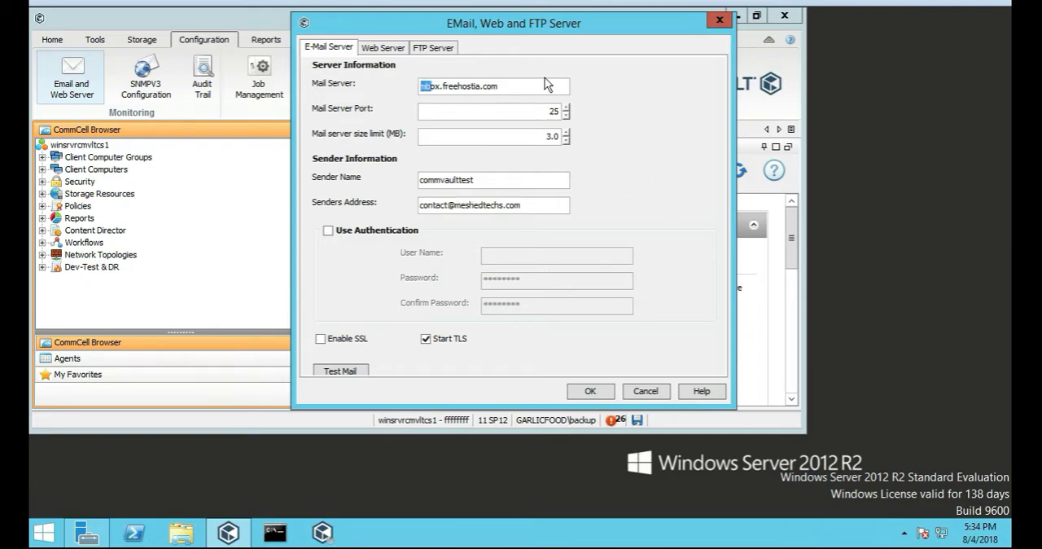
{"action": "mouse_move", "coordinate": [645, 79]}
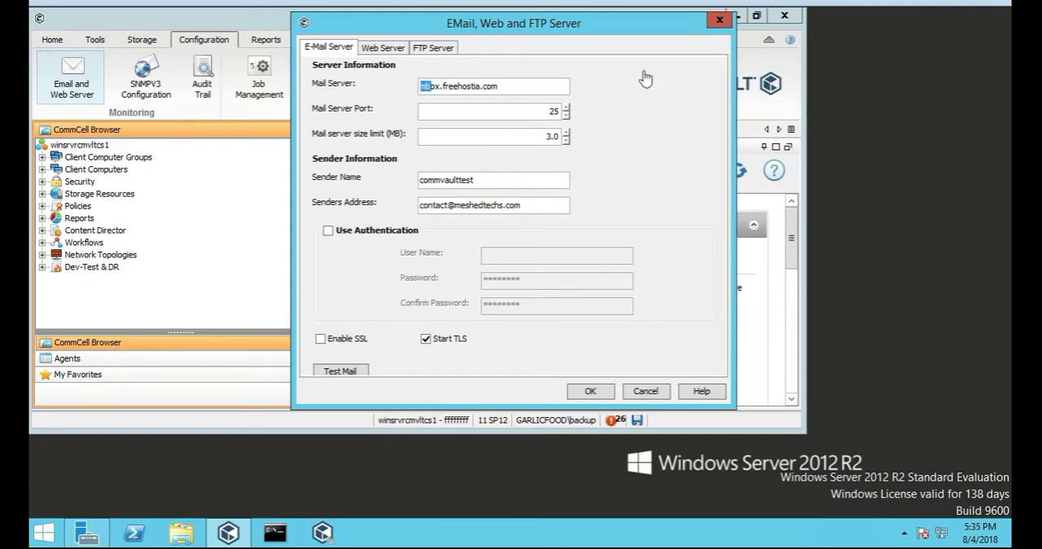
{"action": "mouse_move", "coordinate": [456, 116]}
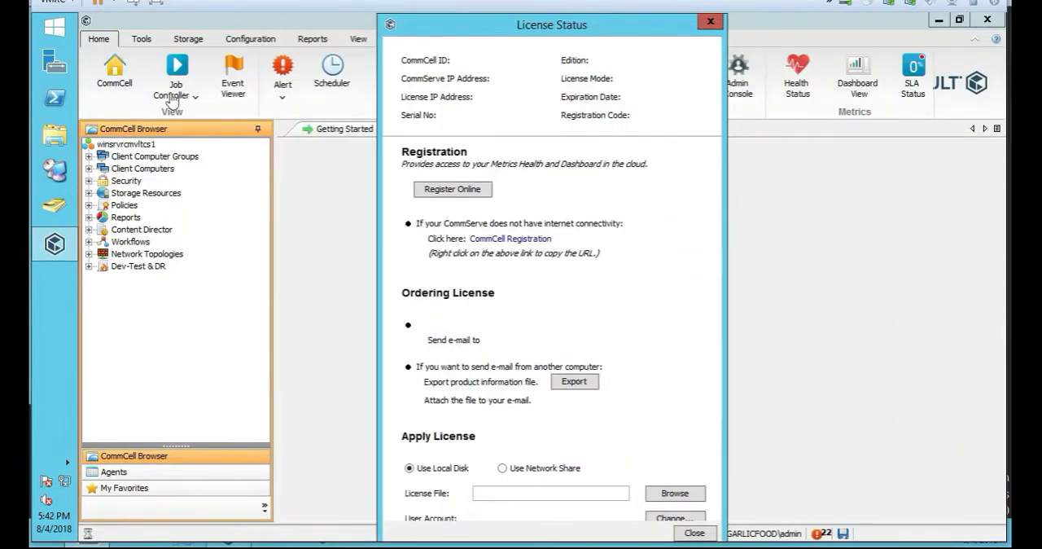
{"action": "mouse_move", "coordinate": [167, 90]}
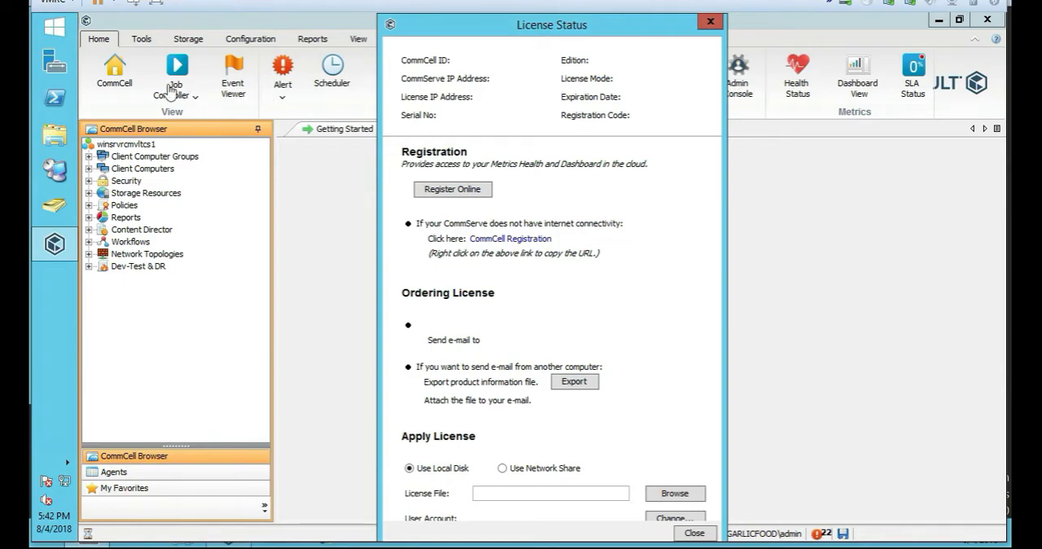
{"action": "mouse_move", "coordinate": [349, 232]}
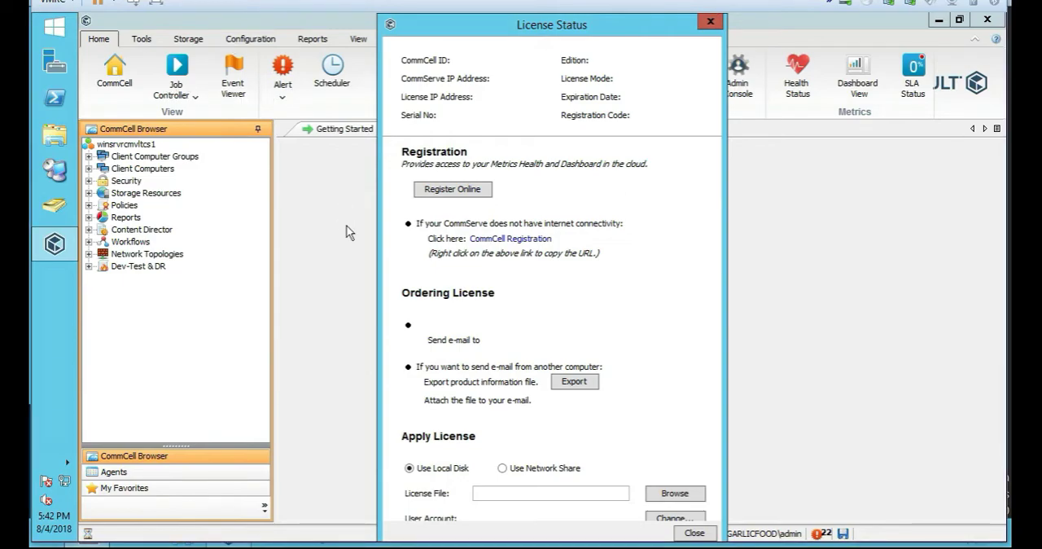
{"action": "mouse_move", "coordinate": [303, 176]}
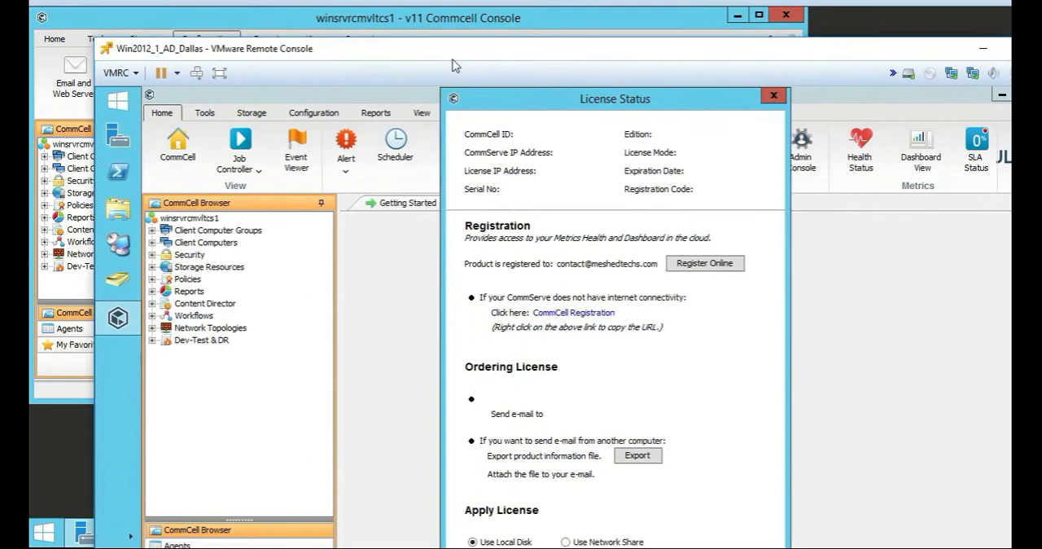
{"action": "mouse_move", "coordinate": [452, 60]}
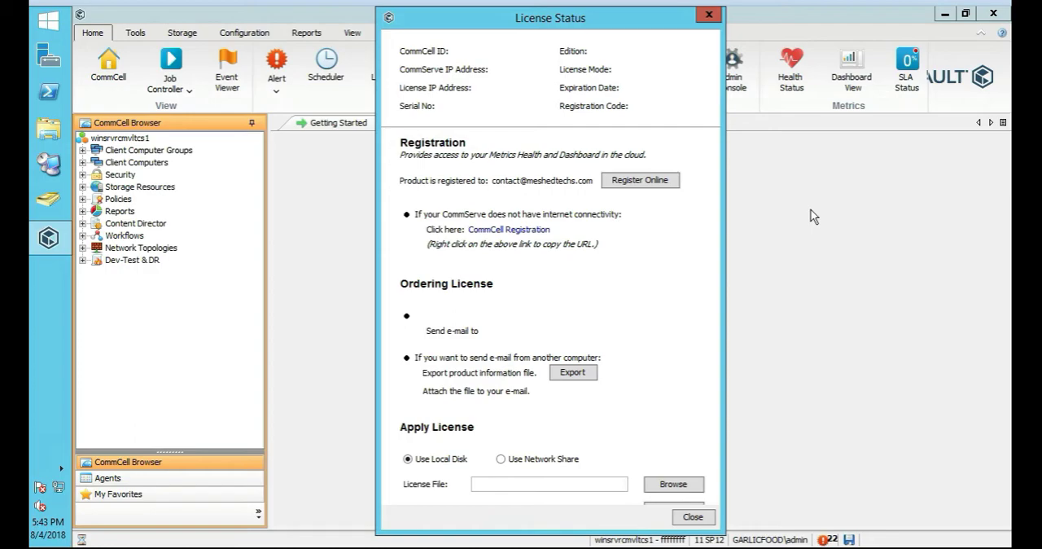
{"action": "mouse_move", "coordinate": [798, 233]}
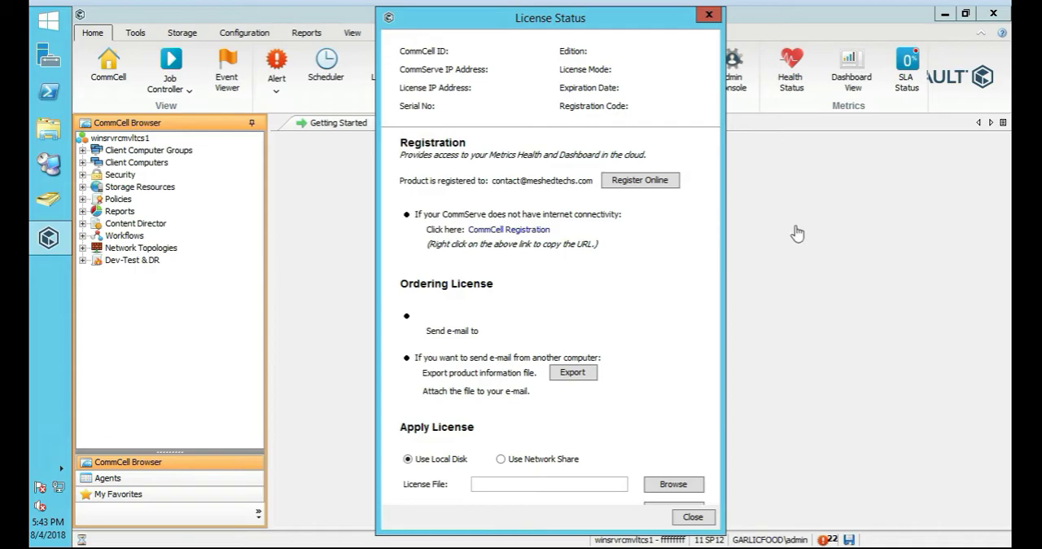
{"action": "mouse_move", "coordinate": [772, 228]}
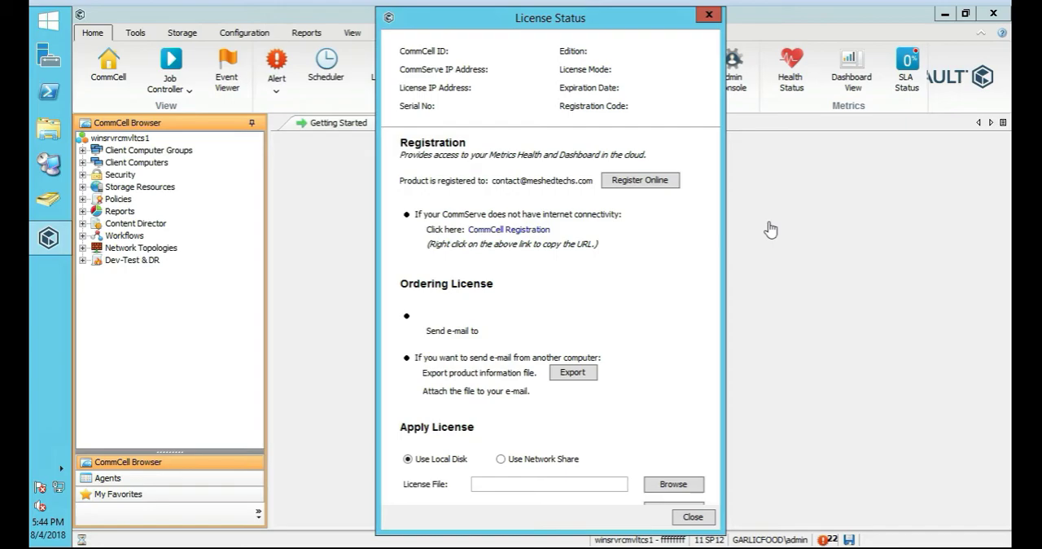
{"action": "mouse_move", "coordinate": [769, 6]}
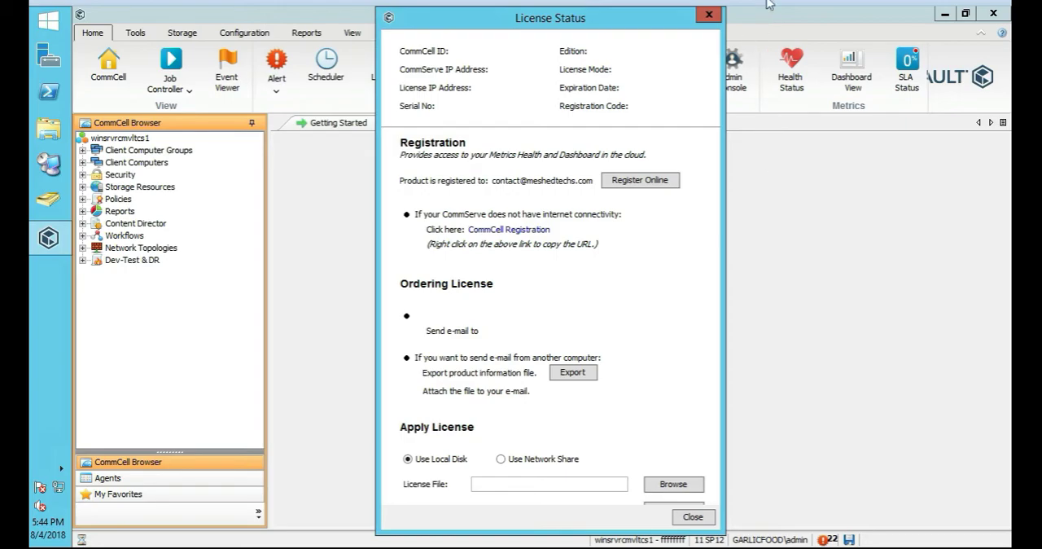
{"action": "mouse_move", "coordinate": [813, 251]}
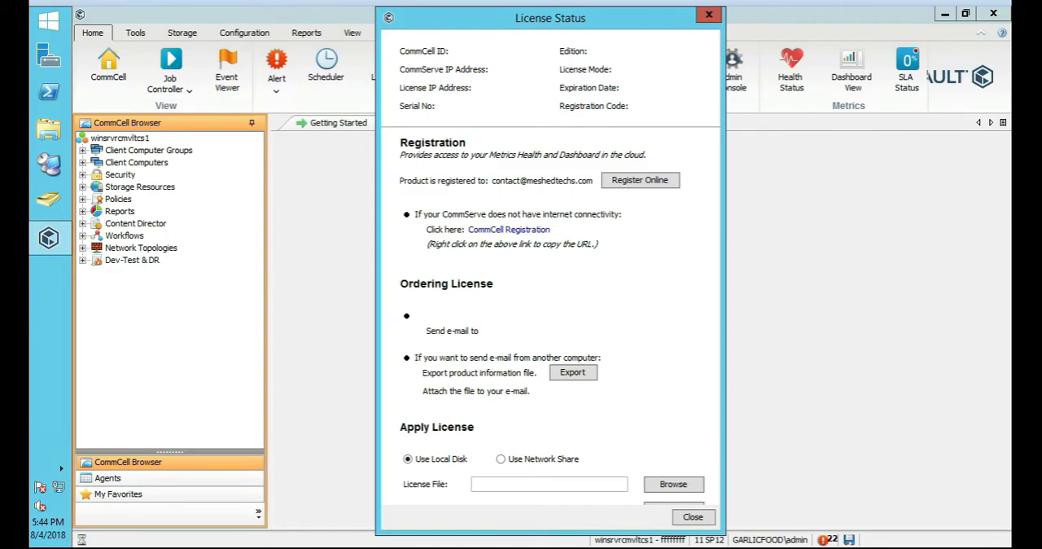
{"action": "mouse_move", "coordinate": [776, 130]}
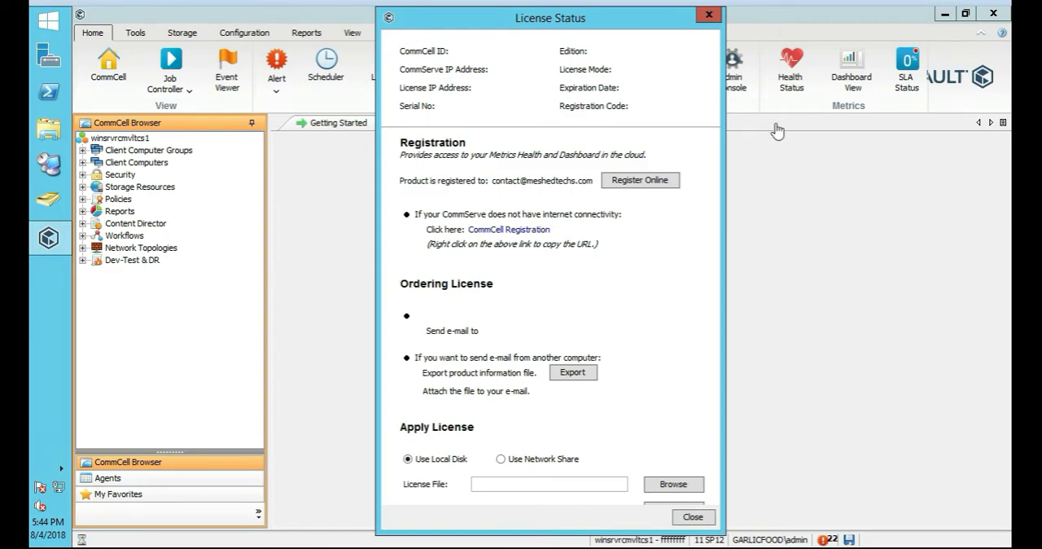
{"action": "mouse_move", "coordinate": [779, 35]}
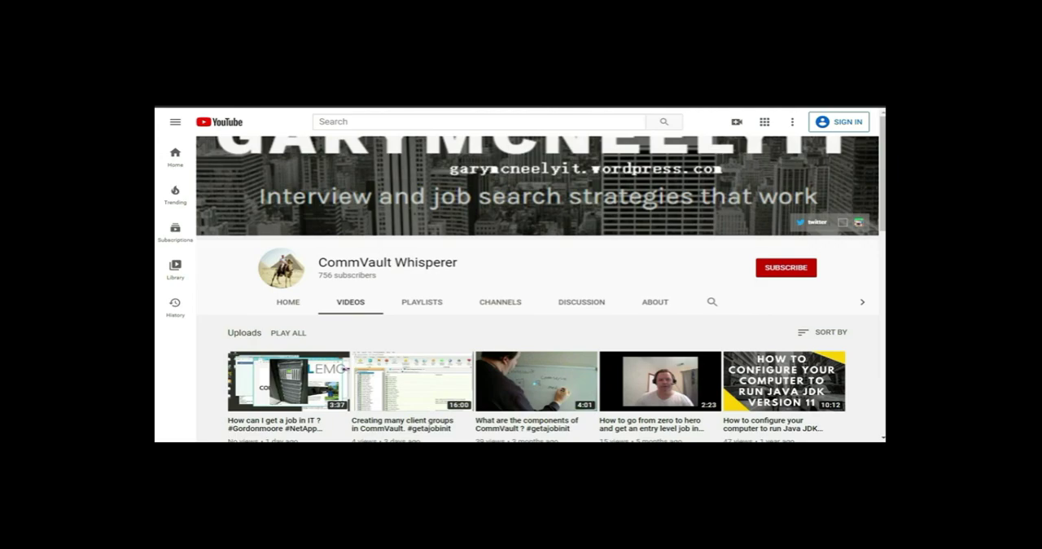
{"action": "mouse_move", "coordinate": [778, 274]}
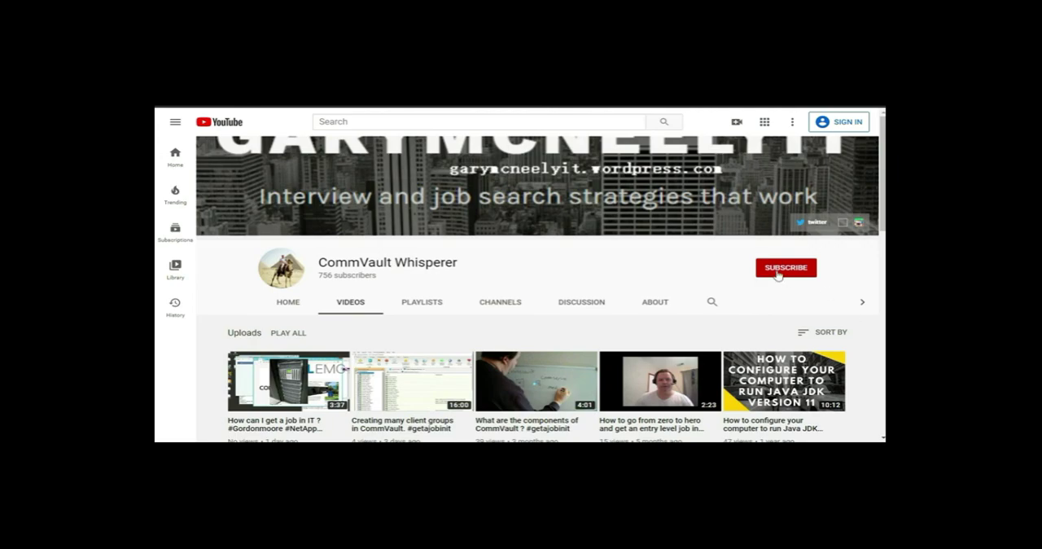